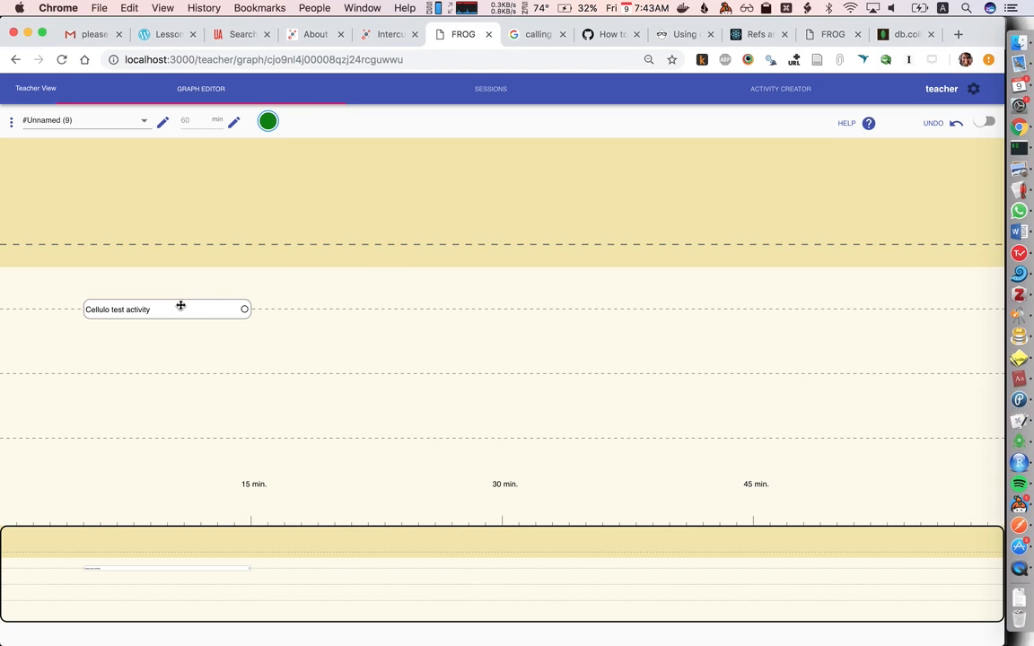
Select the Cellulo test activity on the graph and clear it back to an unnamed activity
{"action": "left_click", "coordinate": [167, 309]}
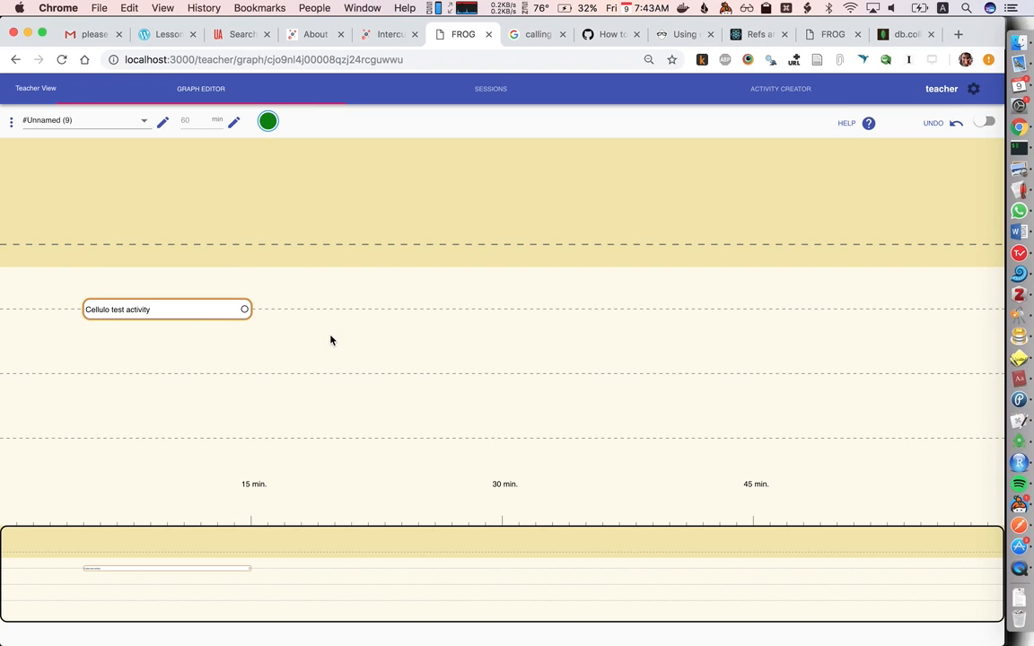
{"action": "left_click", "coordinate": [165, 308]}
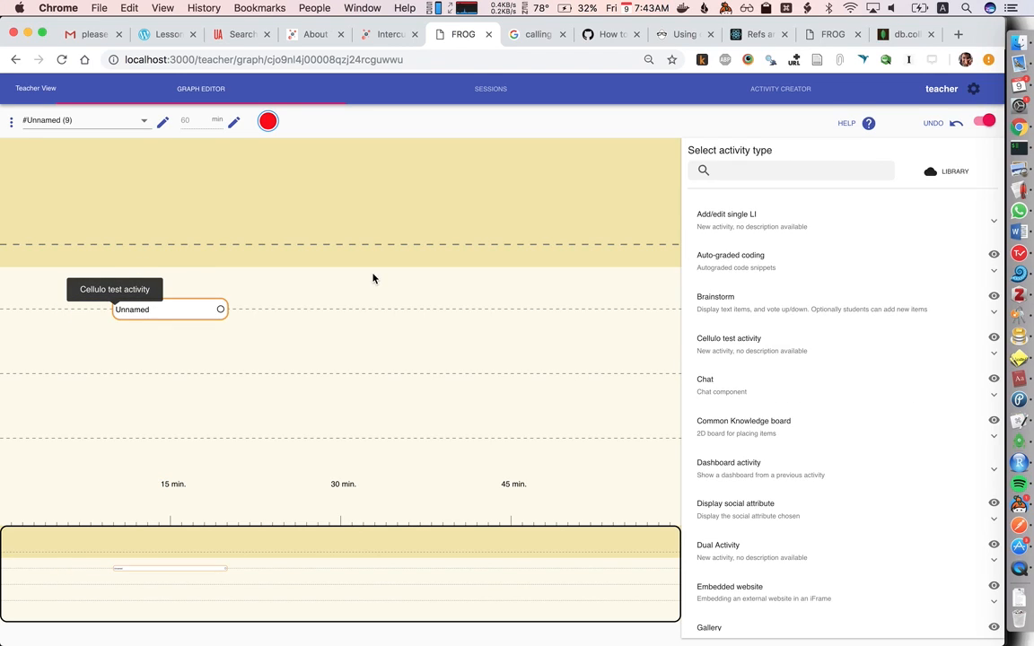
{"action": "mouse_move", "coordinate": [770, 344]}
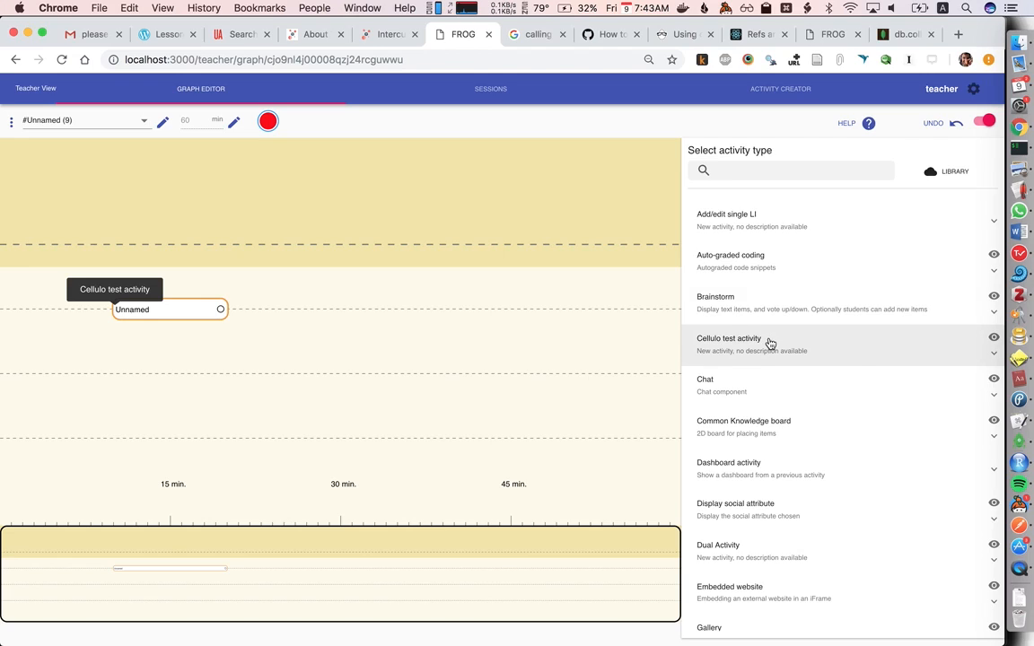
Make it a Cellulo test activity with unique submitLog ID 'alfa'
{"action": "left_click", "coordinate": [729, 345]}
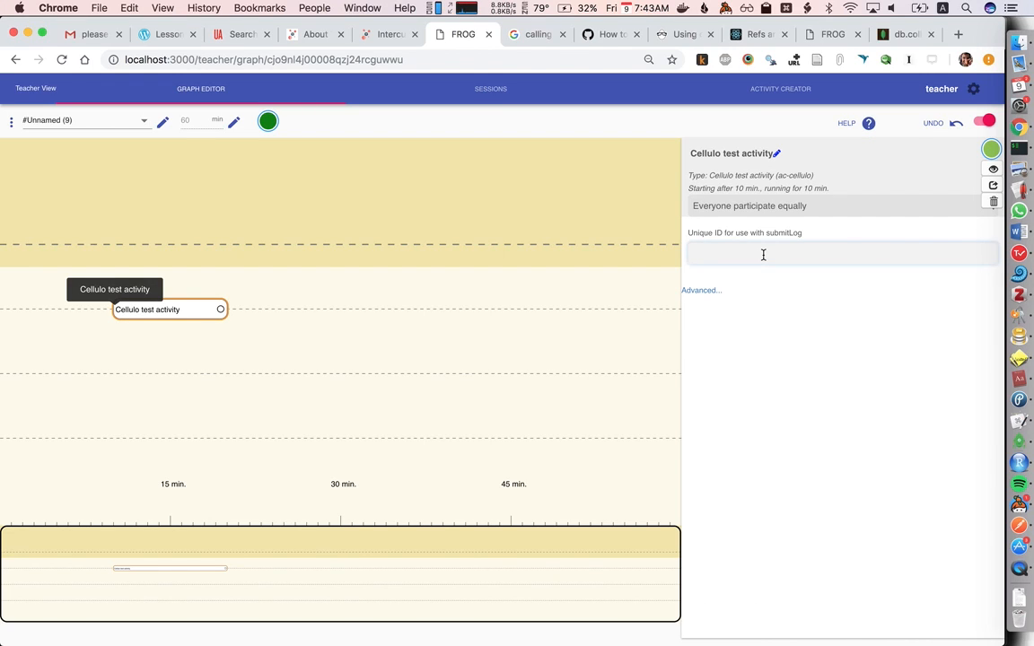
{"action": "type", "text": "al"}
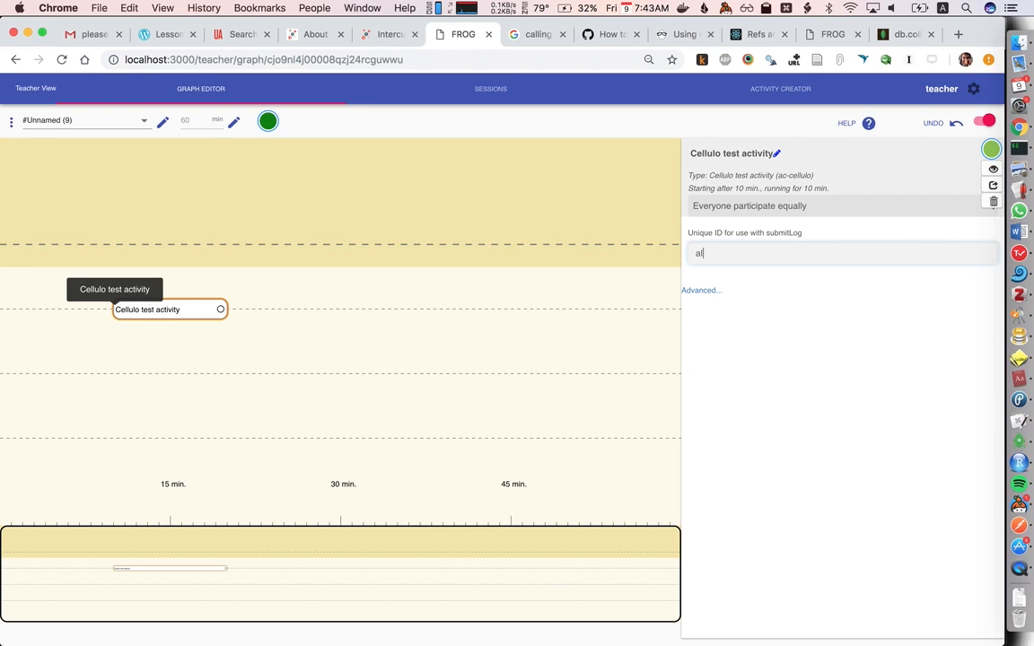
{"action": "type", "text": "fa"}
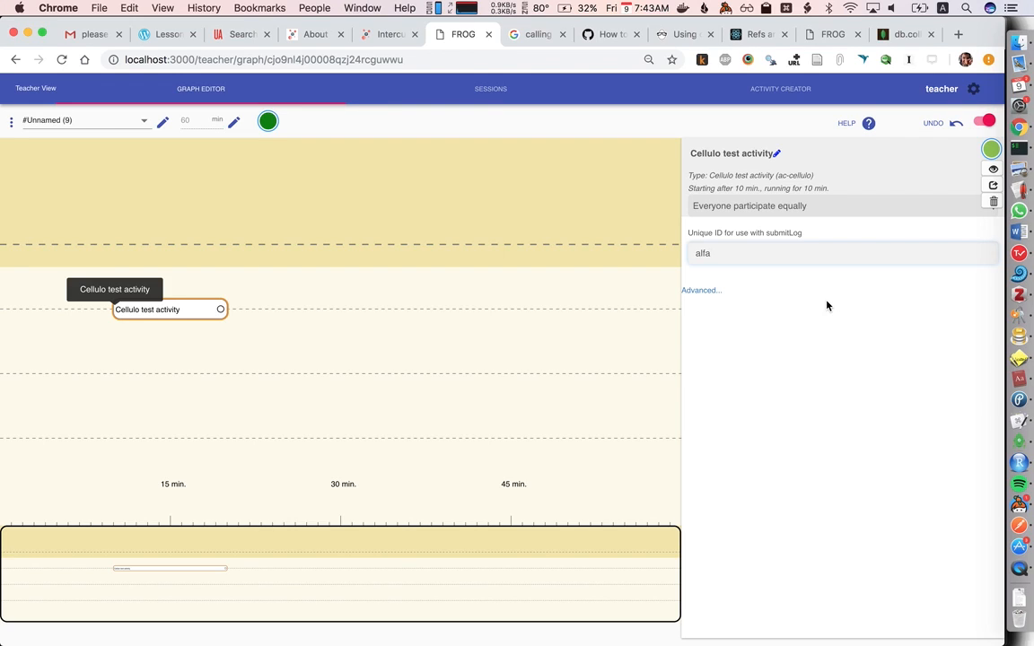
{"action": "mouse_move", "coordinate": [703, 277]}
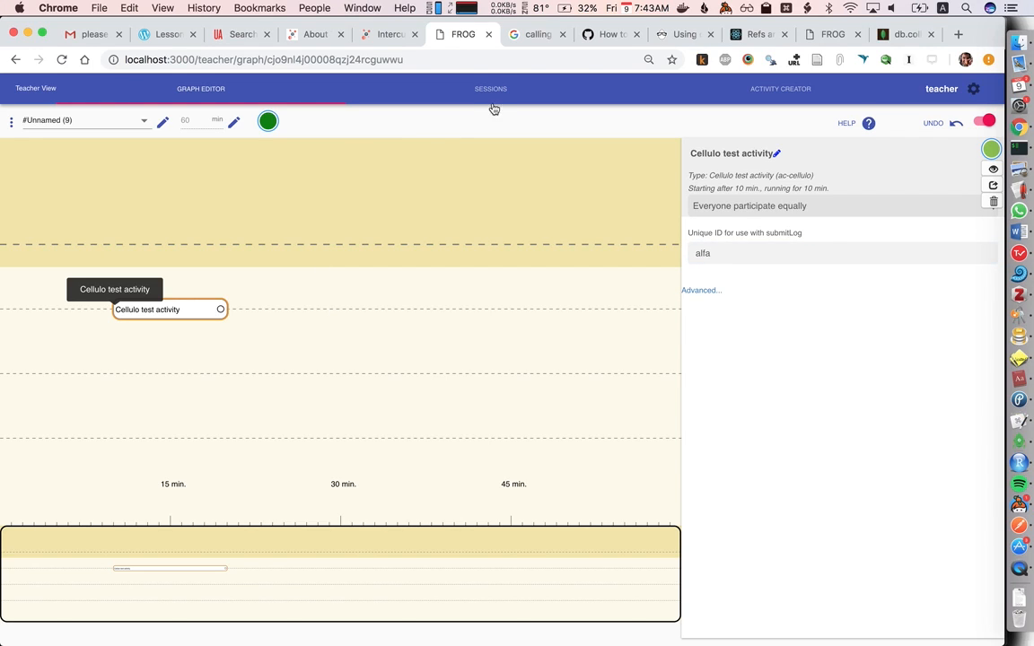
Start the Cellulo test activity in running session NPJG from the Sessions view
{"action": "left_click", "coordinate": [490, 88]}
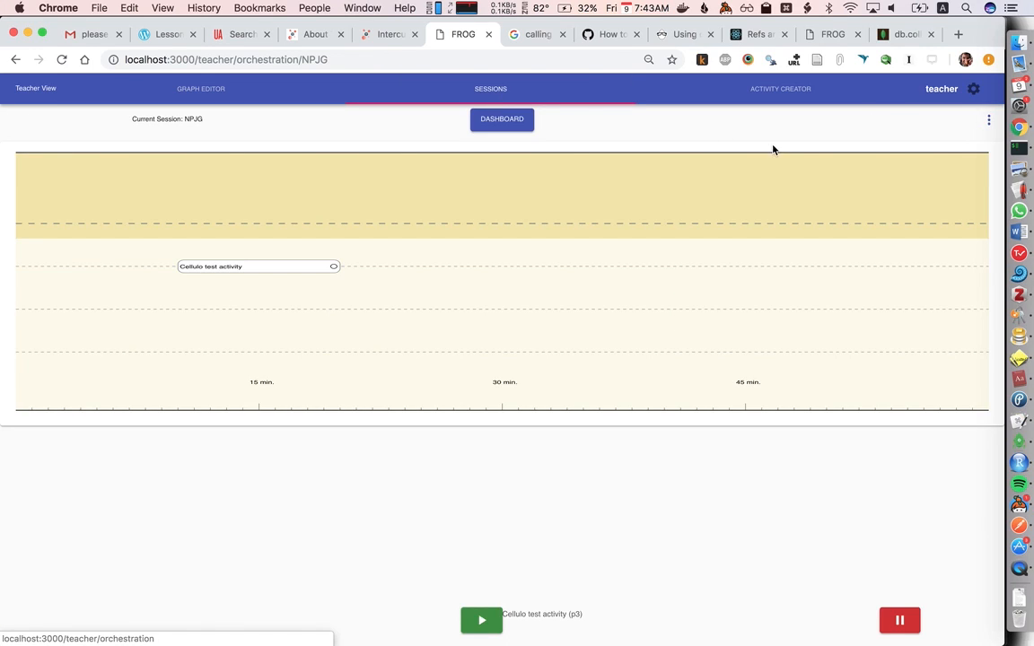
{"action": "mouse_move", "coordinate": [465, 235]}
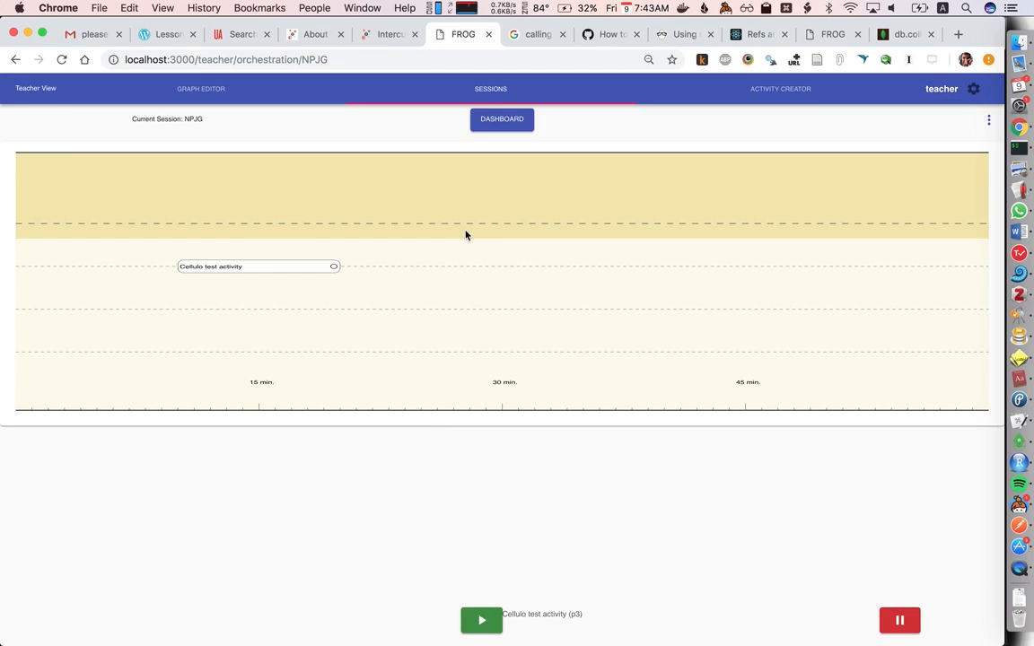
{"action": "left_click", "coordinate": [481, 621]}
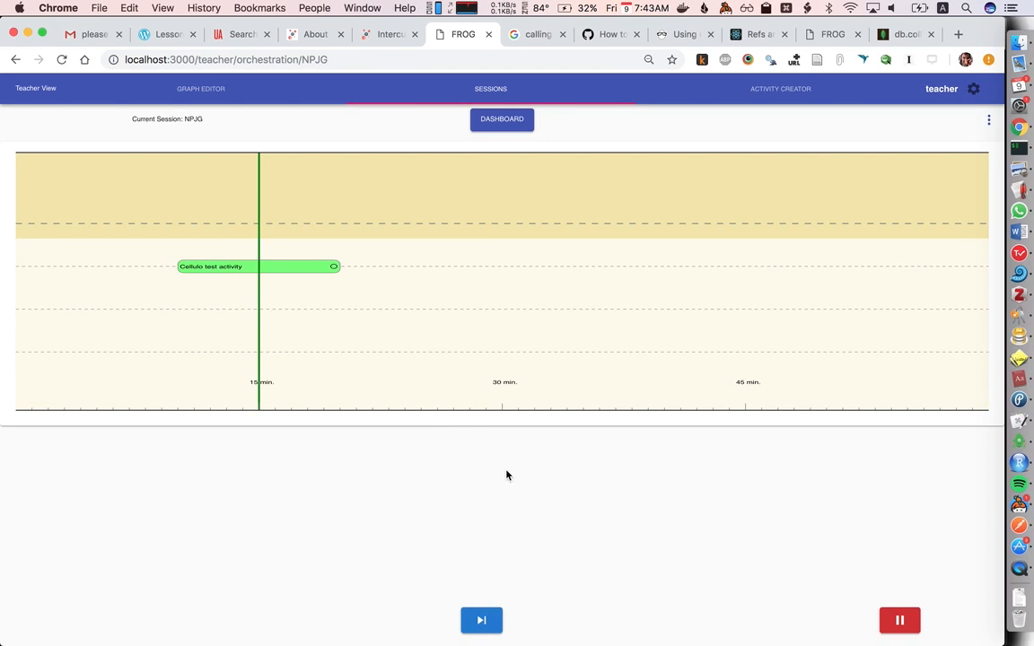
{"action": "mouse_move", "coordinate": [764, 380]}
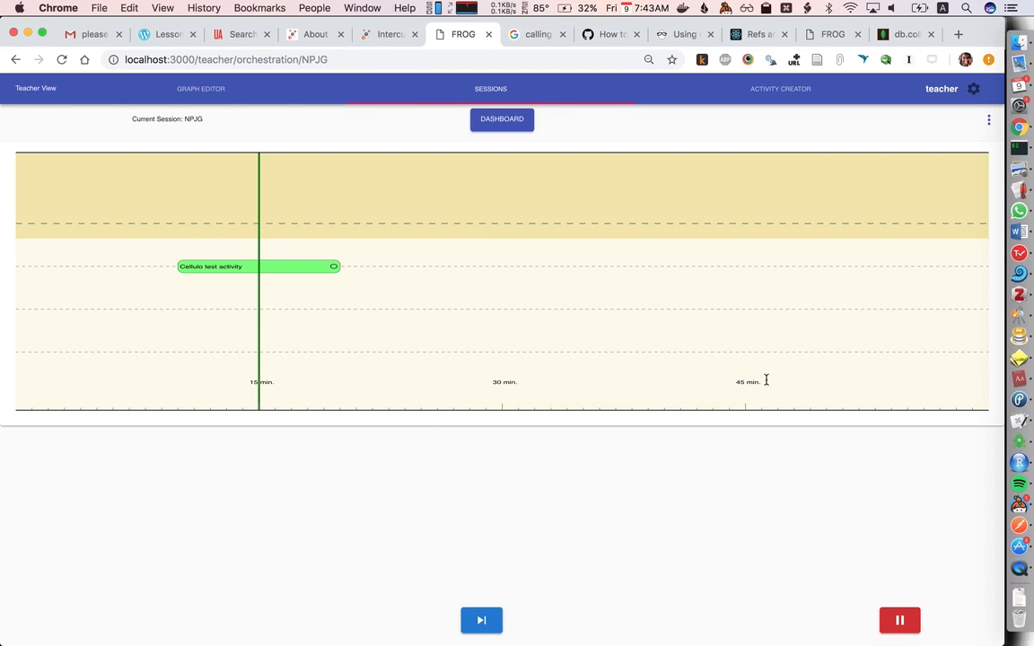
{"action": "left_click", "coordinate": [987, 119]}
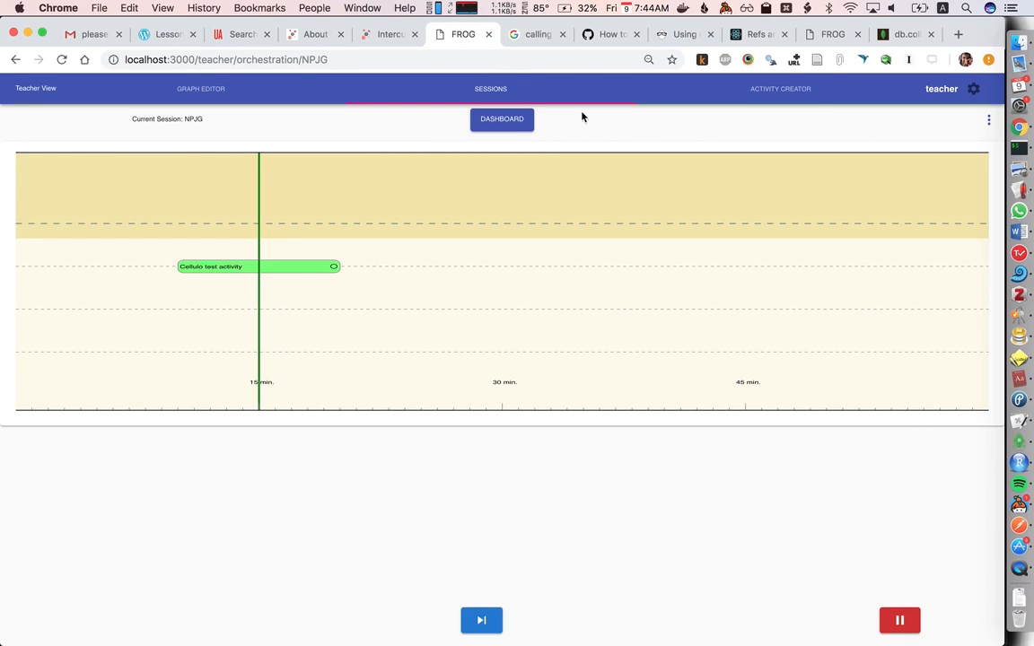
Show the session dashboard with the Cellulo activity's info and received log
{"action": "left_click", "coordinate": [503, 119]}
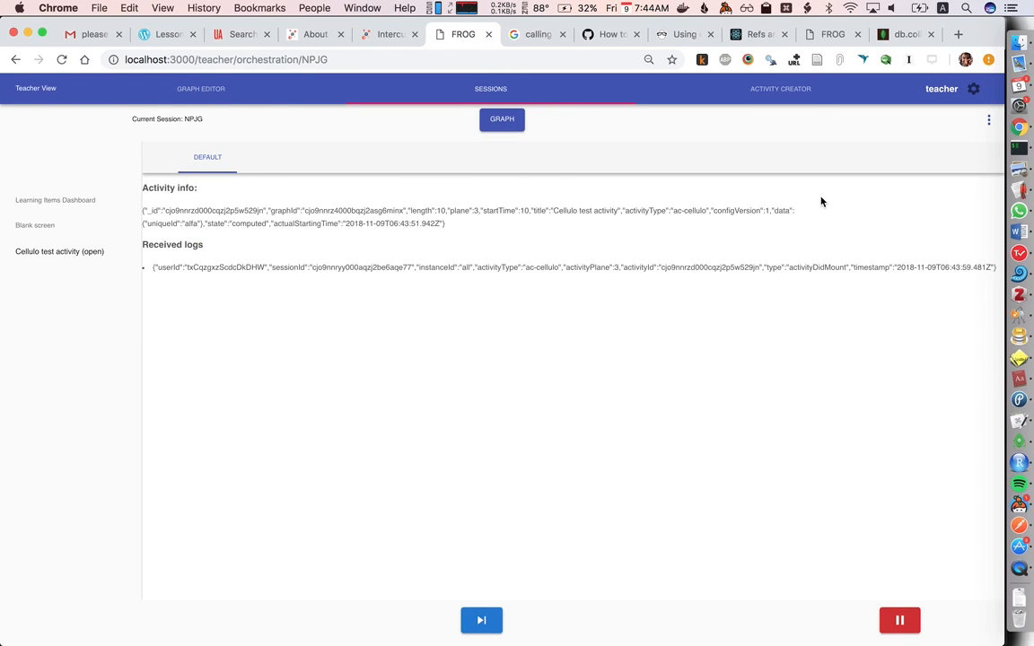
{"action": "mouse_move", "coordinate": [553, 275]}
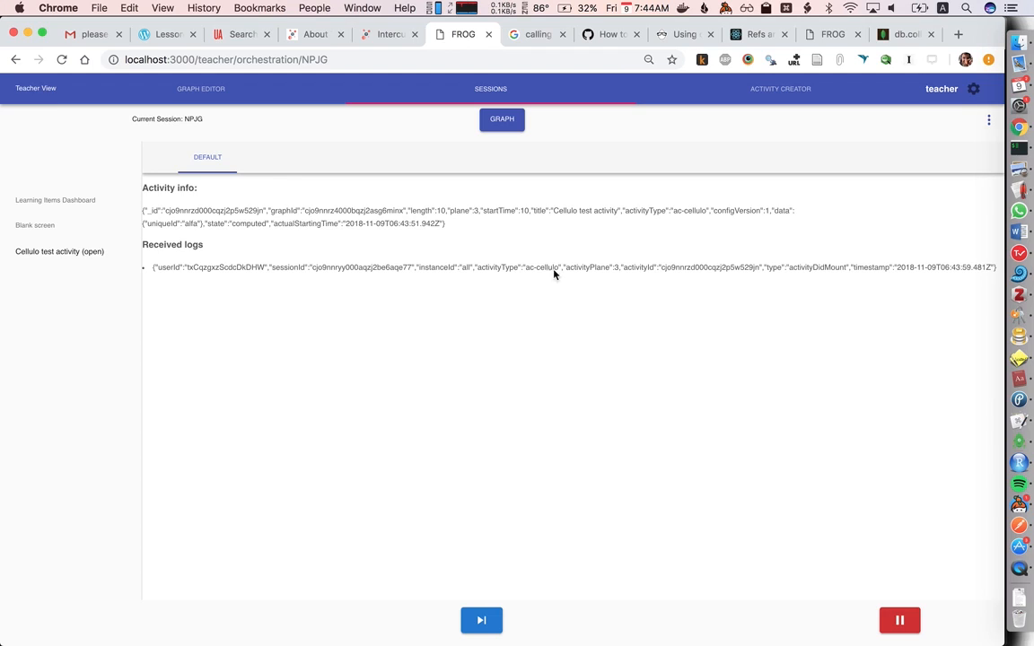
{"action": "mouse_move", "coordinate": [231, 305]}
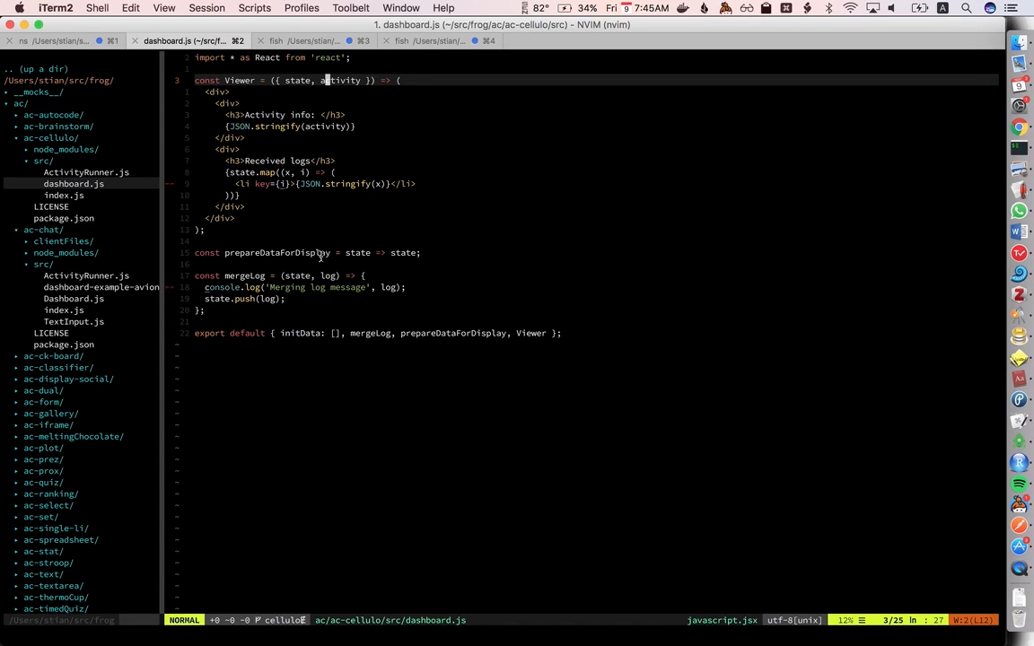
{"action": "mouse_move", "coordinate": [327, 79]}
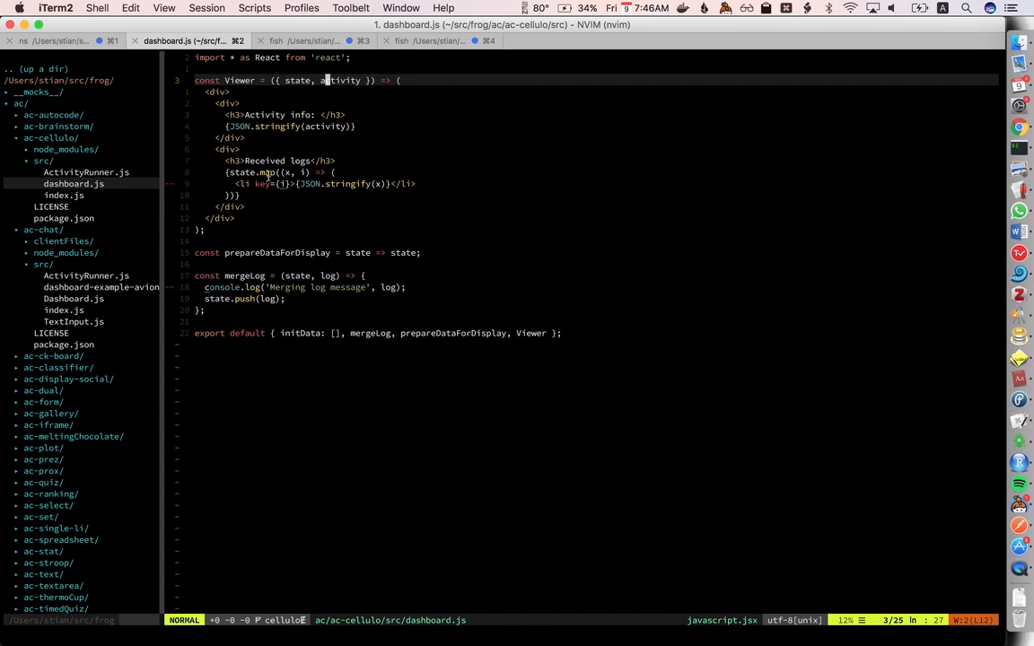
{"action": "mouse_move", "coordinate": [405, 258]}
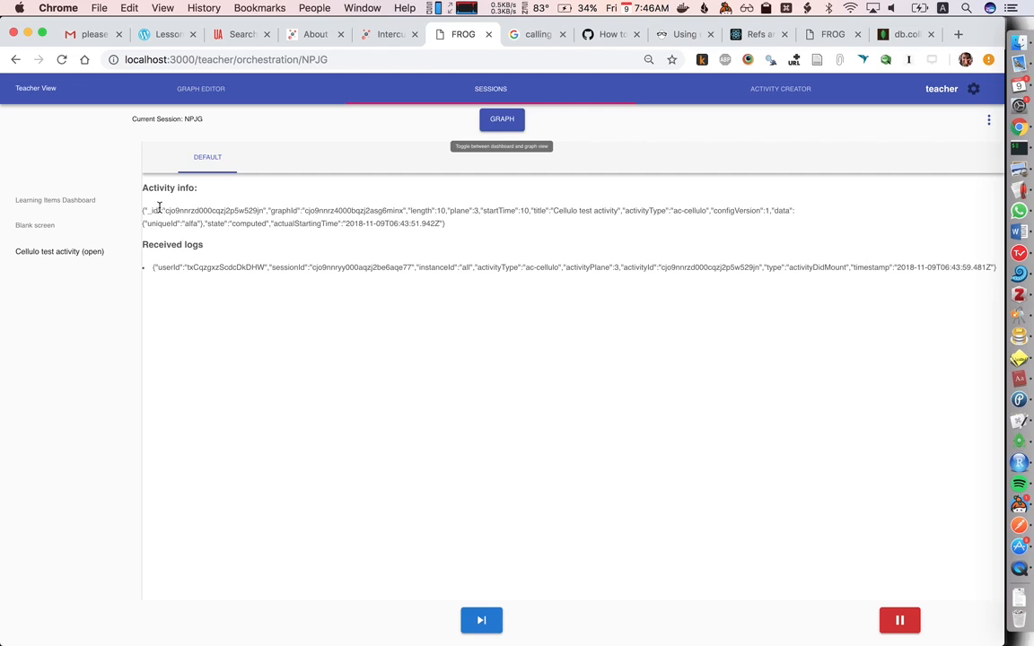
{"action": "mouse_move", "coordinate": [488, 222]}
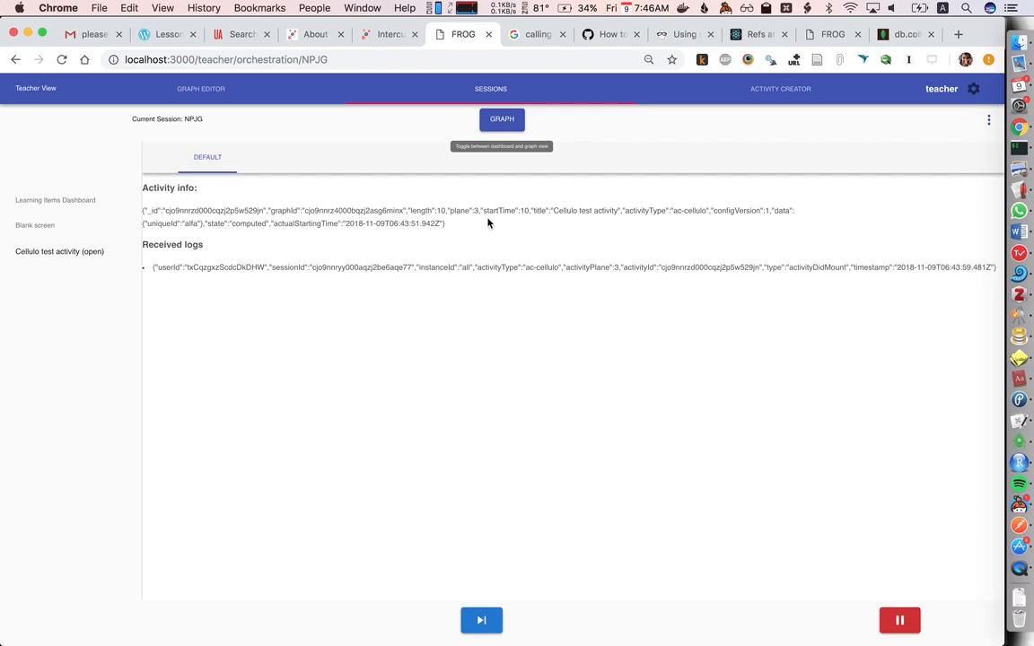
{"action": "mouse_move", "coordinate": [273, 224]}
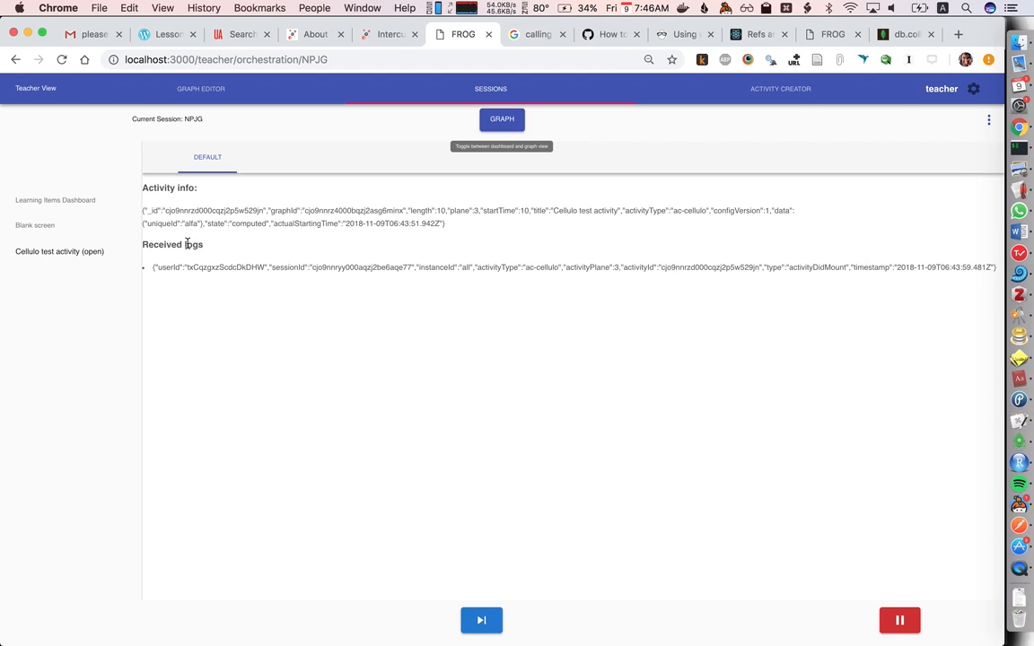
{"action": "mouse_move", "coordinate": [216, 287]}
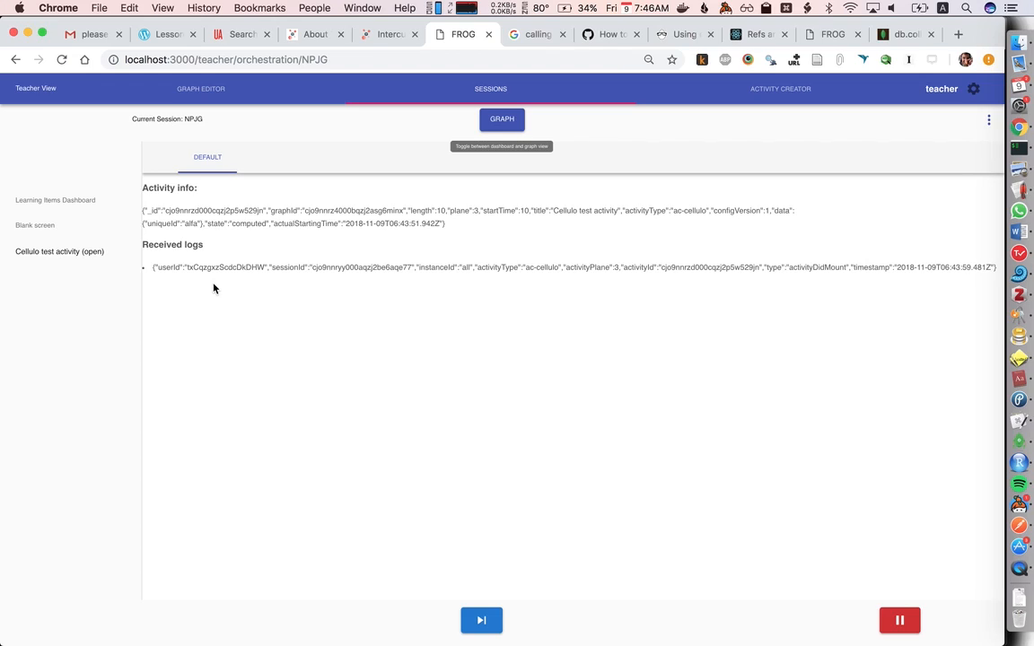
{"action": "mouse_move", "coordinate": [240, 291]}
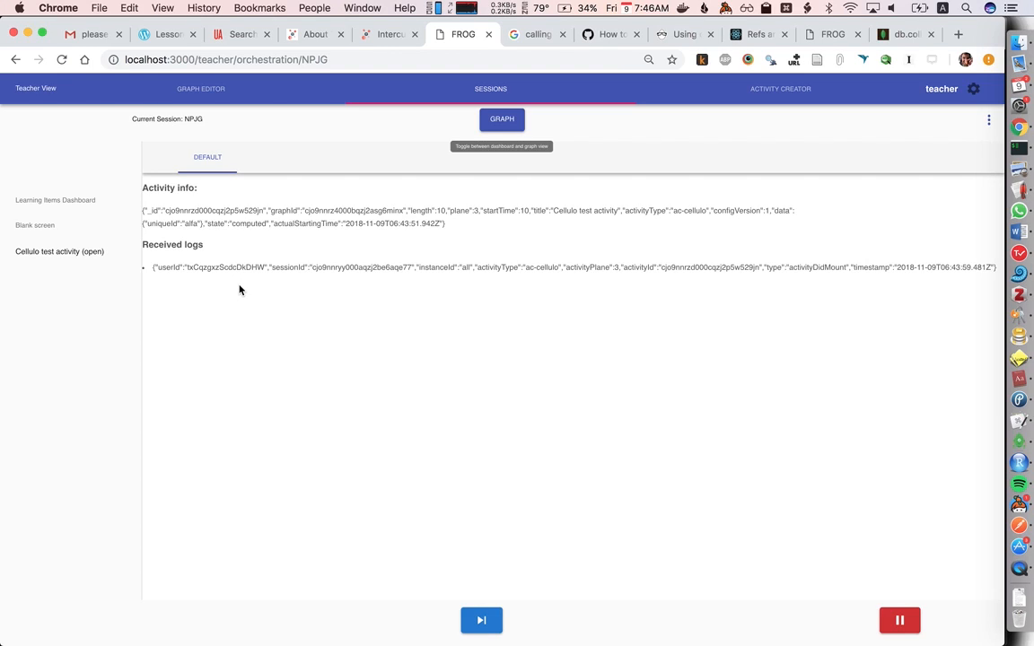
{"action": "mouse_move", "coordinate": [578, 280]}
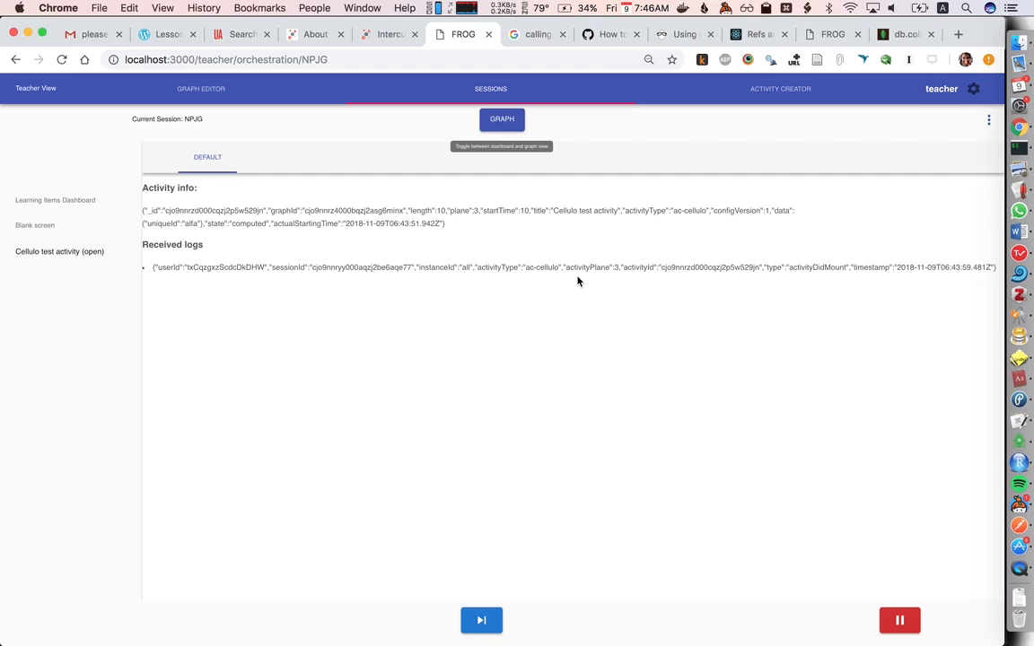
{"action": "mouse_move", "coordinate": [388, 302]}
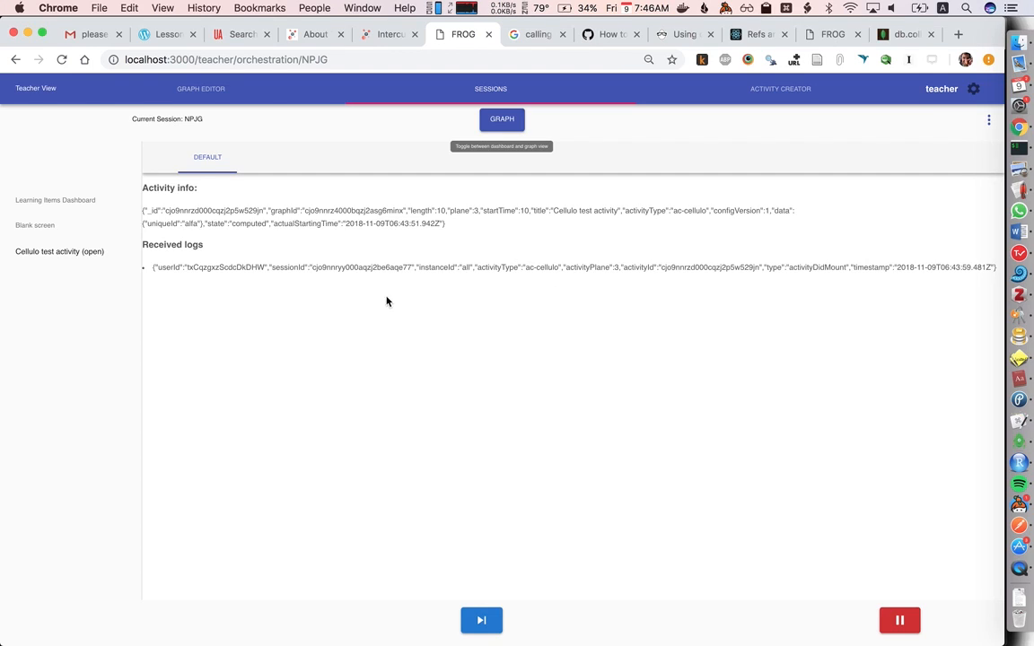
{"action": "mouse_move", "coordinate": [537, 280]}
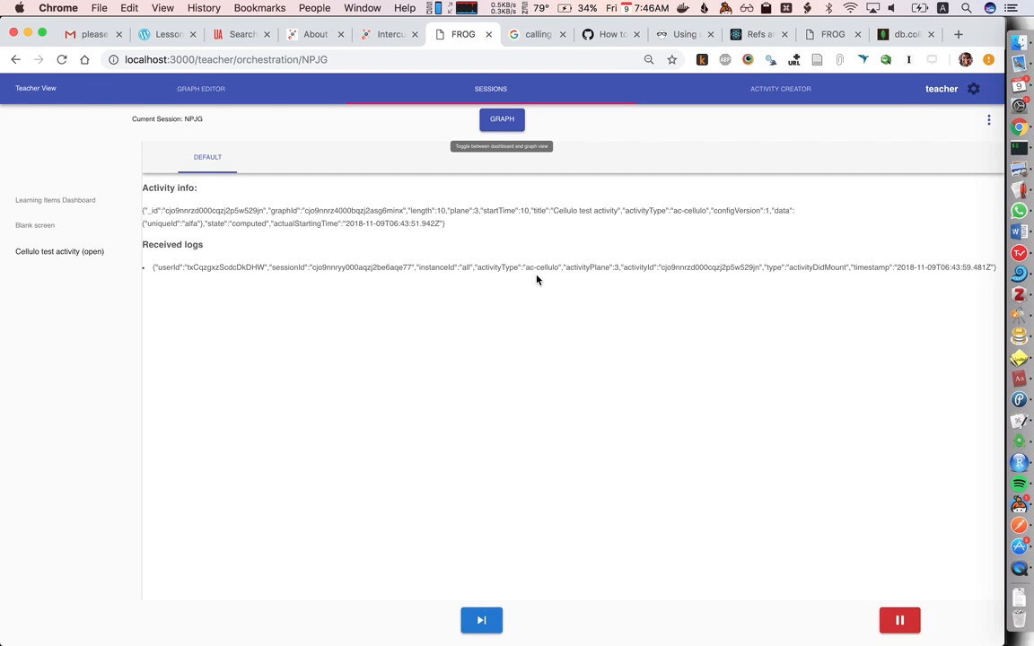
{"action": "mouse_move", "coordinate": [395, 301]}
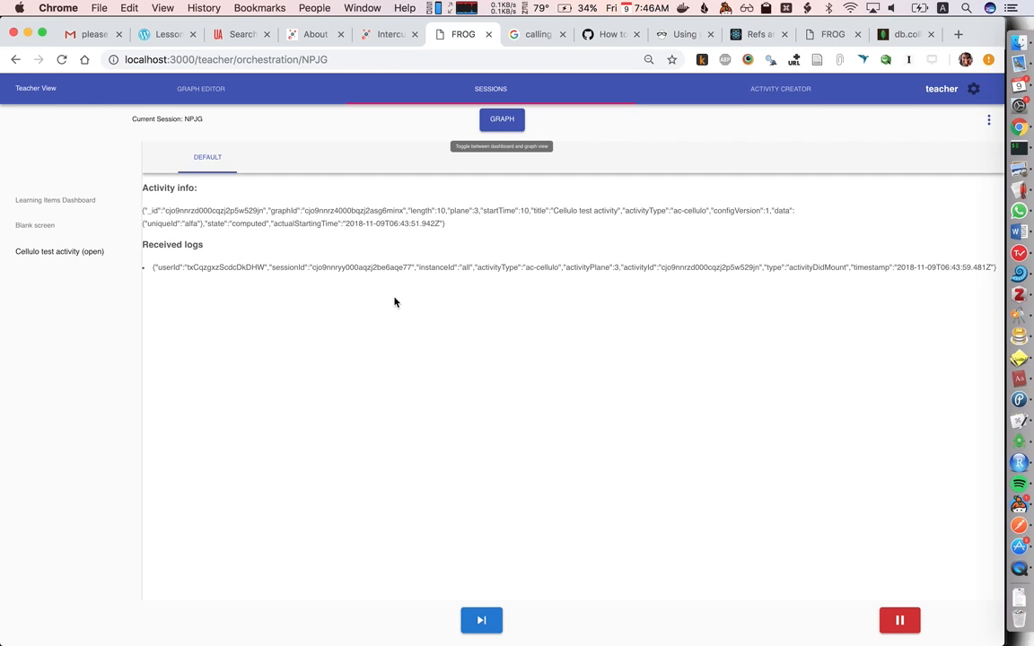
{"action": "mouse_move", "coordinate": [293, 266]}
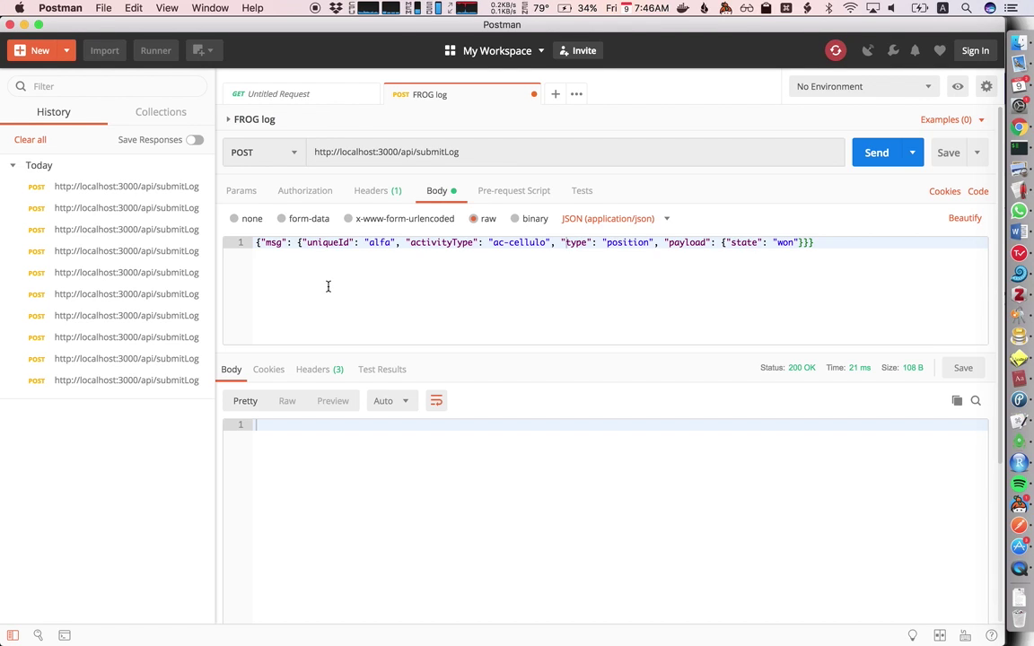
{"action": "mouse_move", "coordinate": [313, 151]}
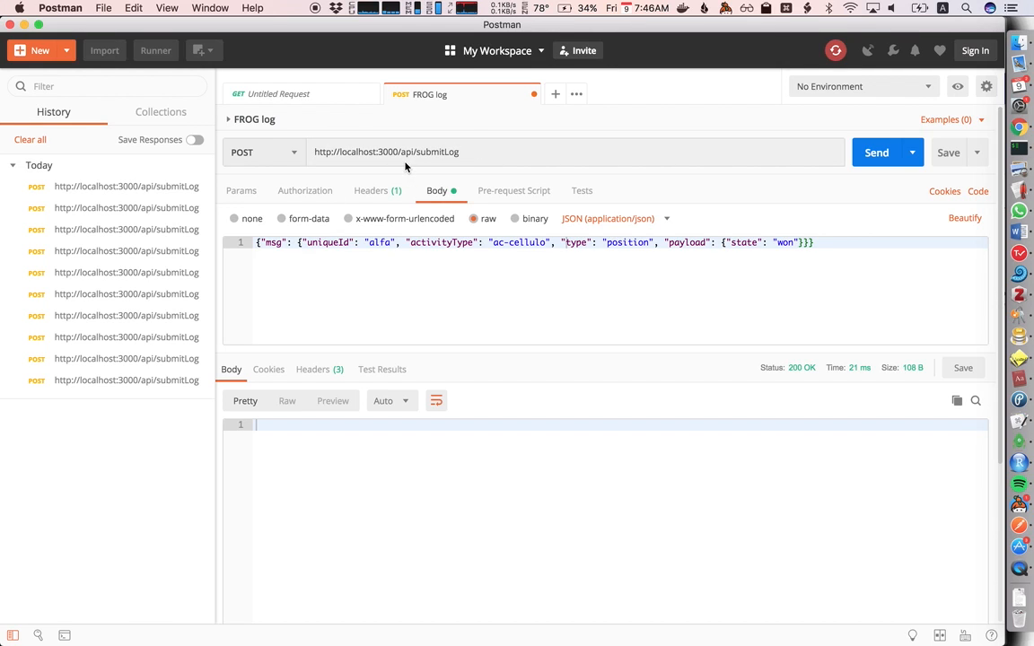
{"action": "mouse_move", "coordinate": [449, 201]}
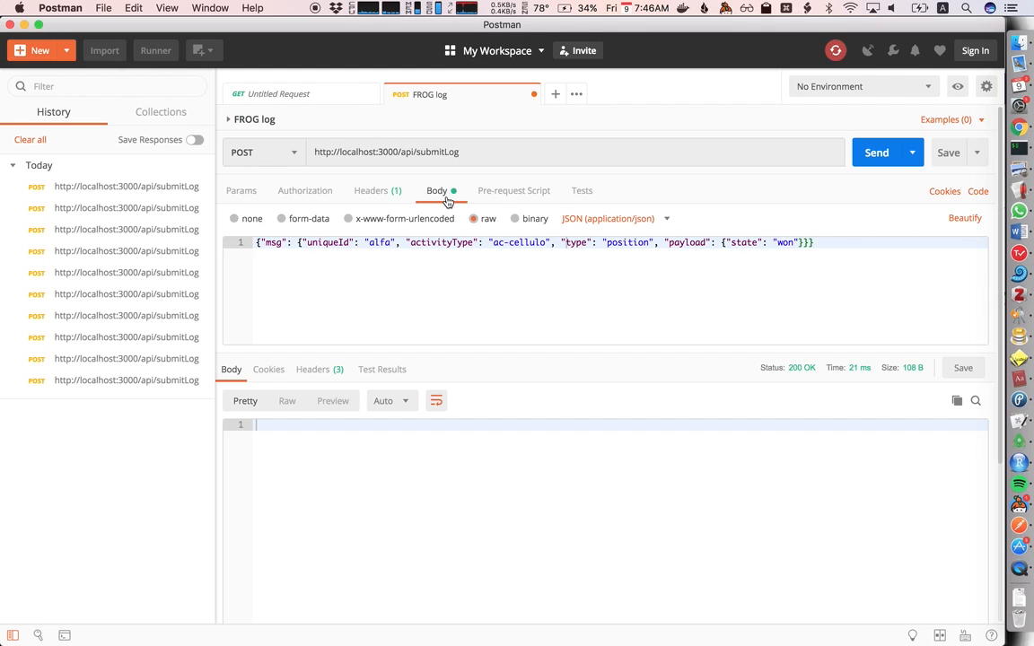
{"action": "mouse_move", "coordinate": [607, 232]}
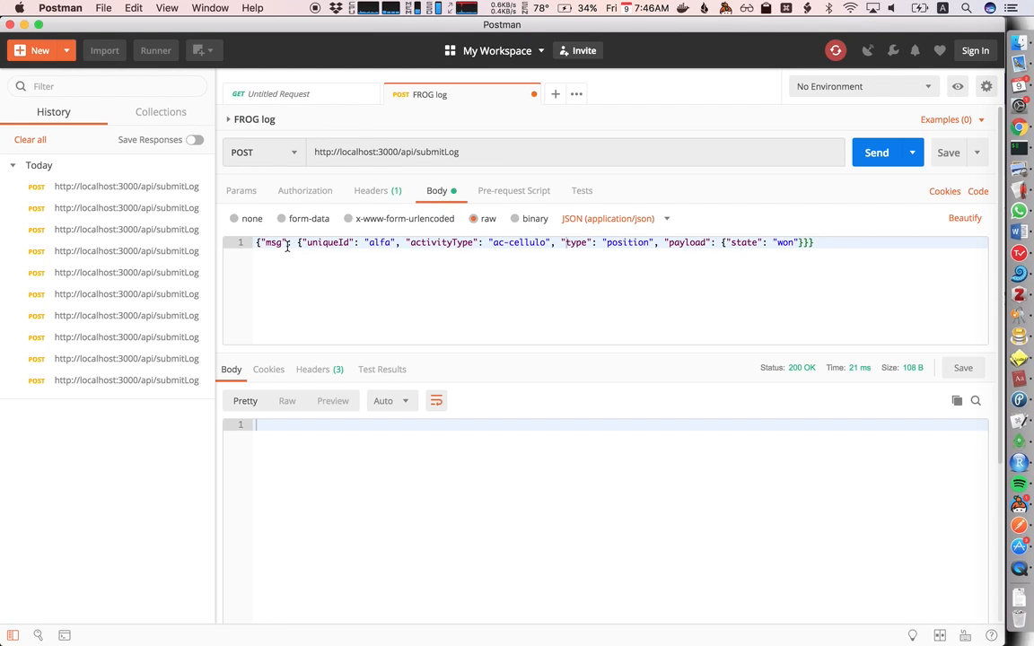
{"action": "mouse_move", "coordinate": [312, 244]}
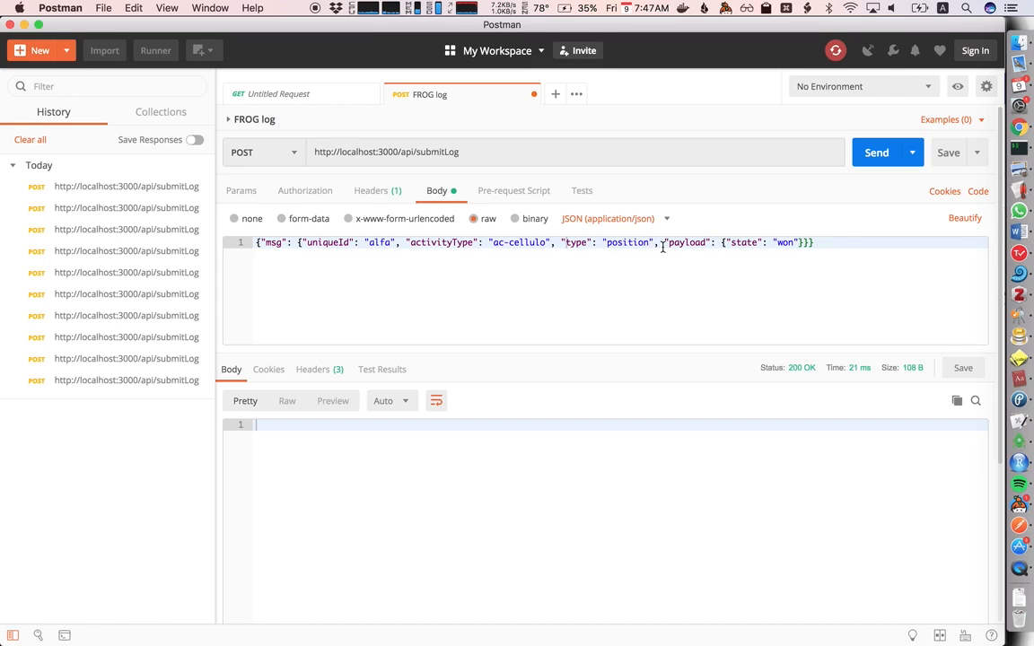
{"action": "mouse_move", "coordinate": [740, 245]}
{"action": "type", "text": "x"}
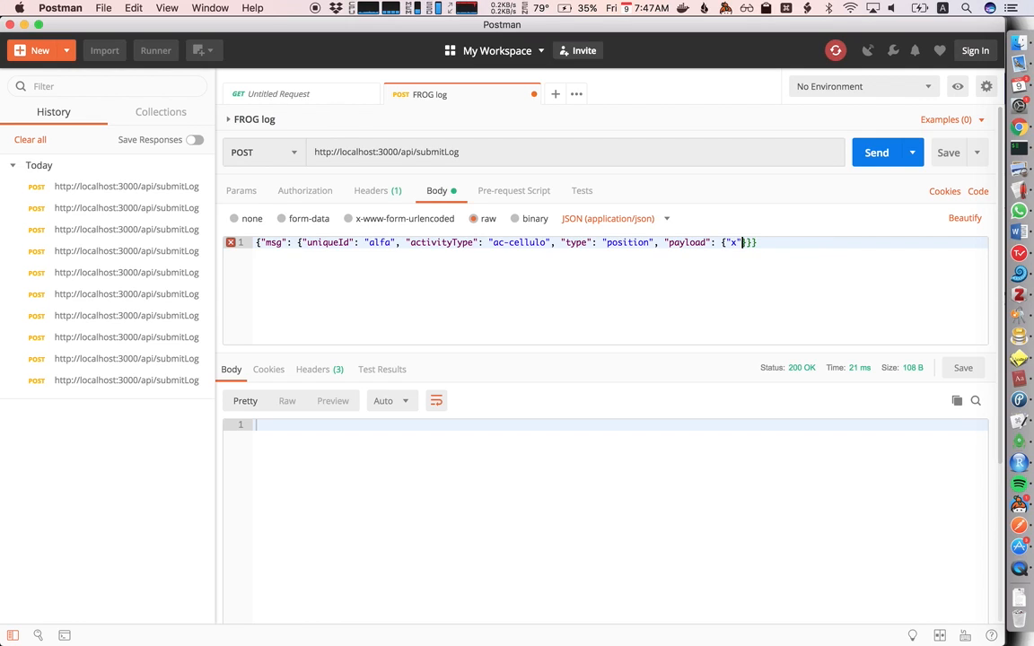
Replace the request payload with x 44, y 32 and robotId 4
{"action": "type", "text": ": 44, \"y\""}
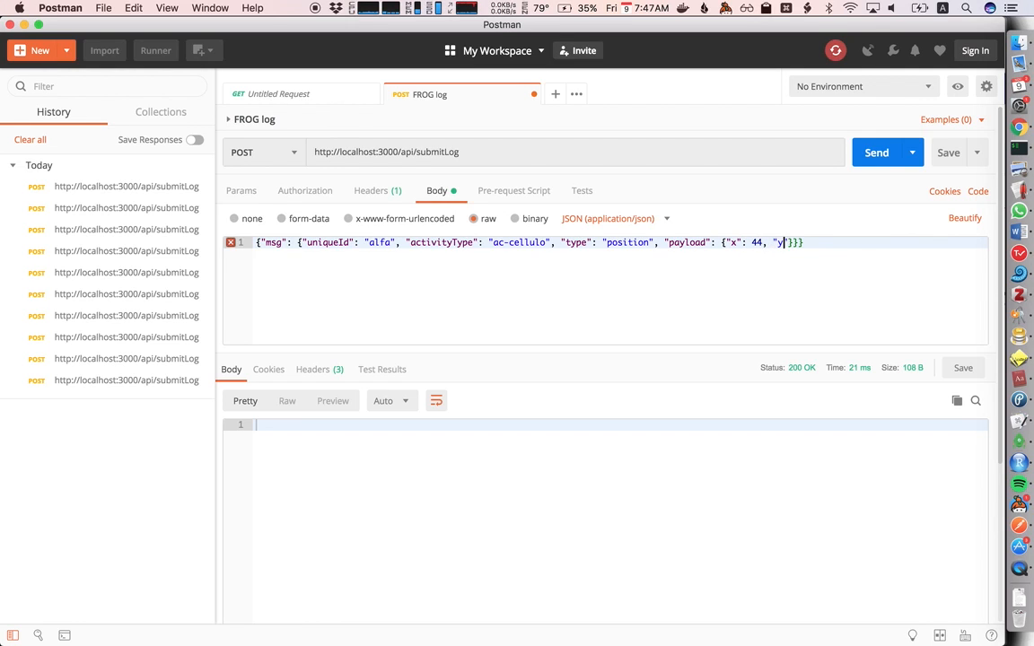
{"action": "type", "text": "\": 32,"}
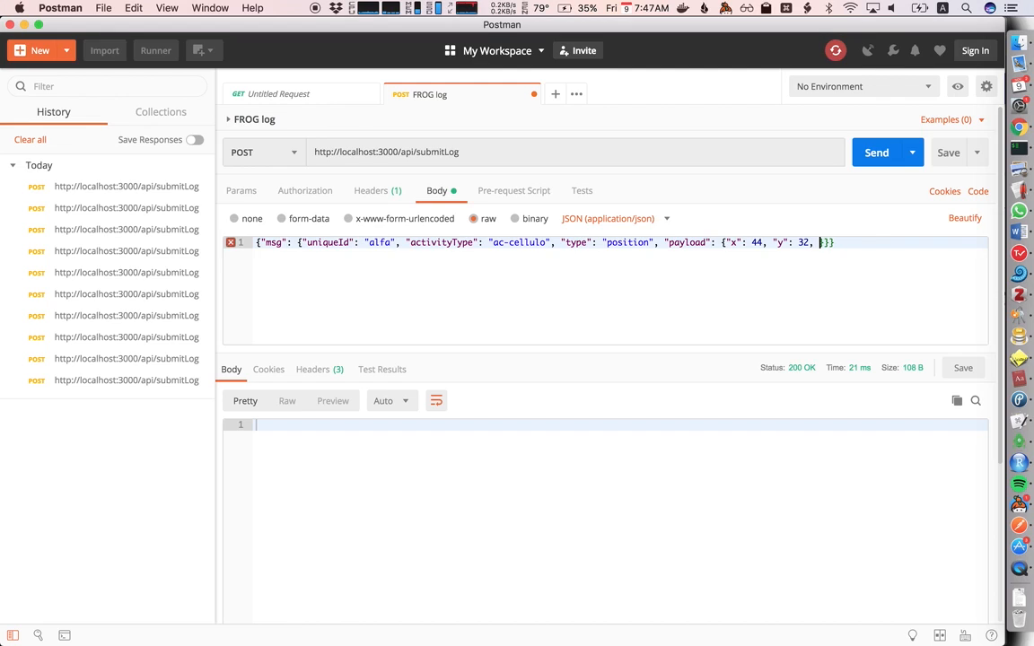
{"action": "type", "text": "robot"}
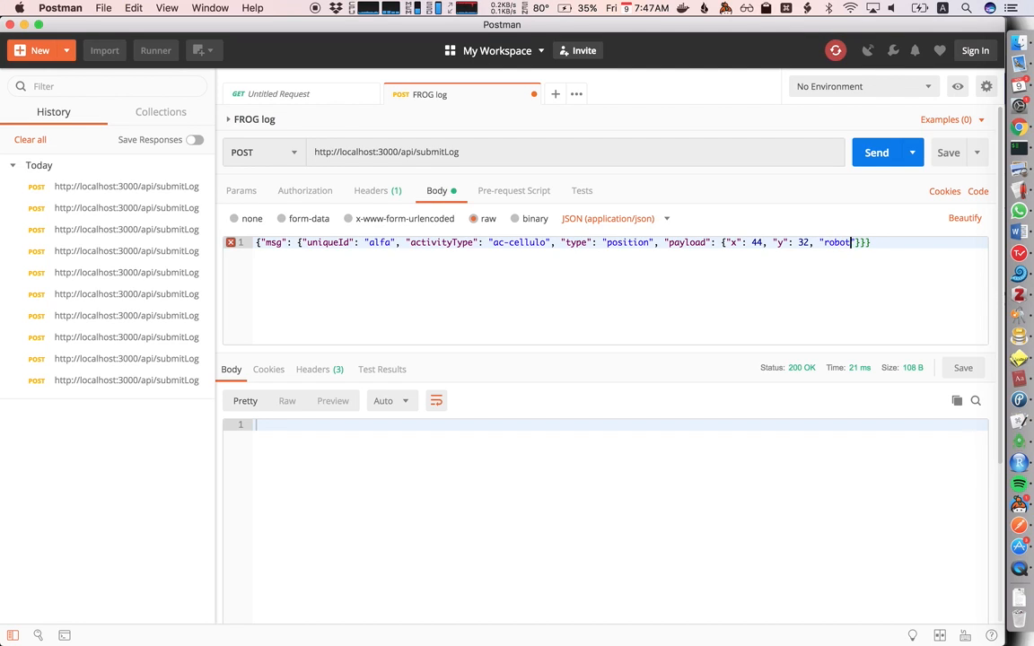
{"action": "type", "text": "Id\": 4"}
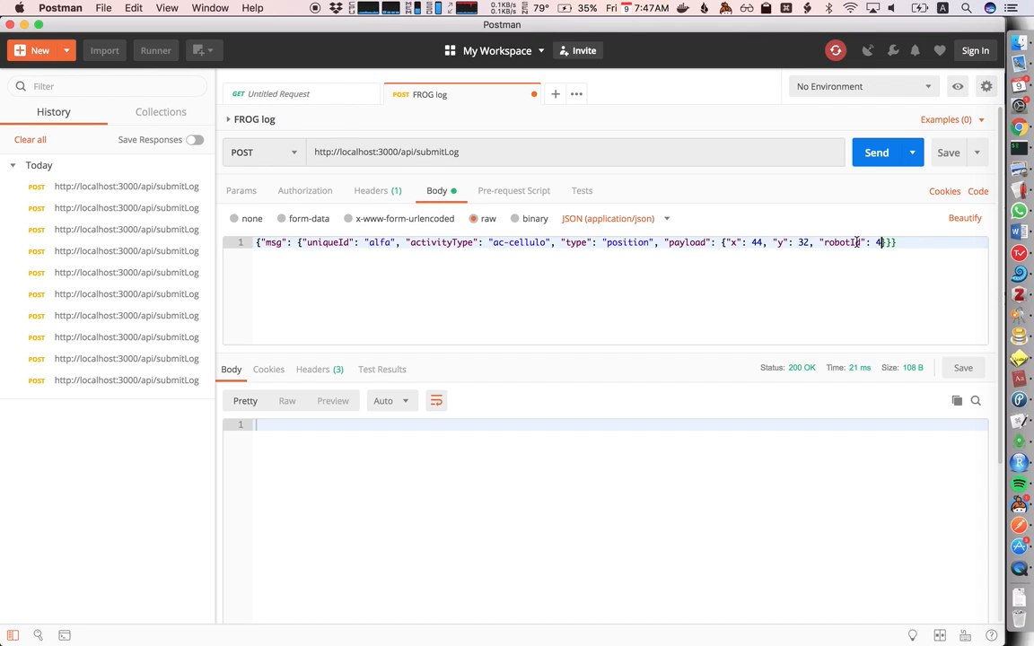
{"action": "mouse_move", "coordinate": [836, 251]}
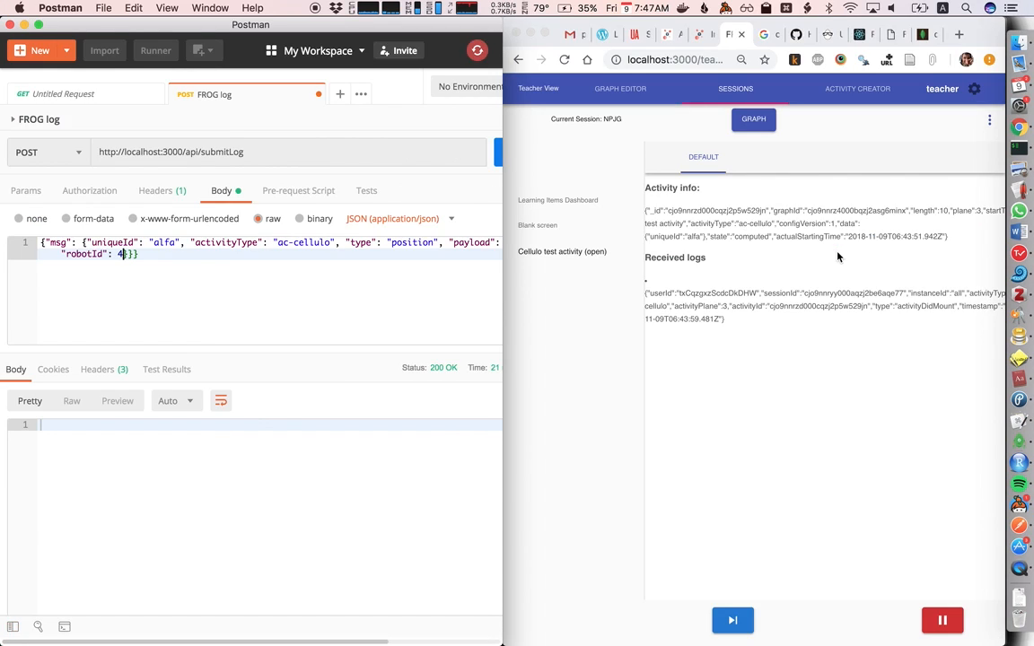
{"action": "mouse_move", "coordinate": [567, 335]}
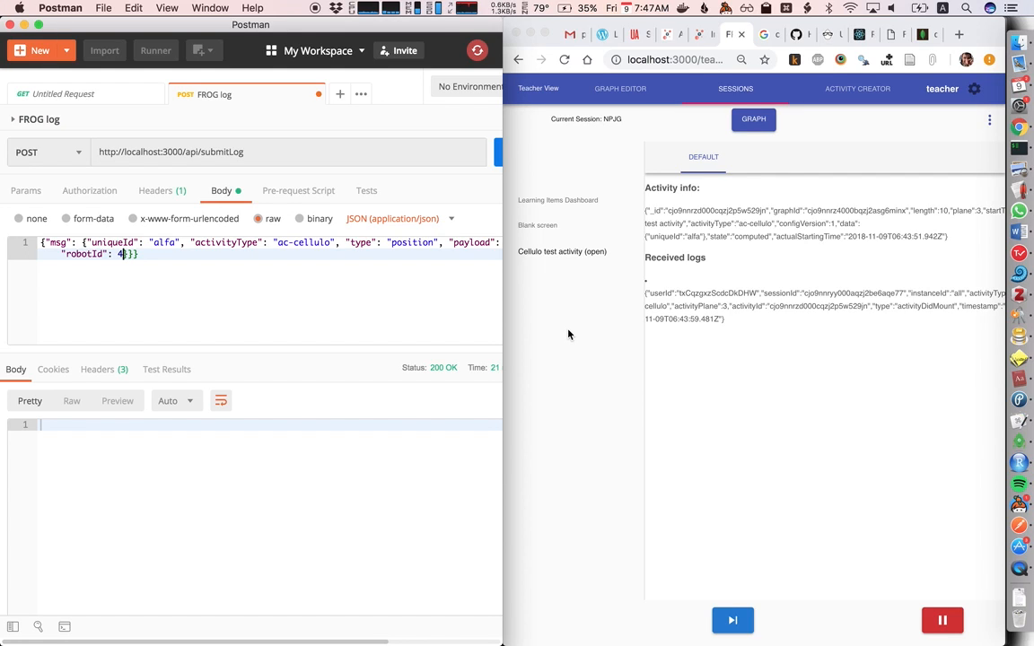
{"action": "mouse_move", "coordinate": [594, 350]}
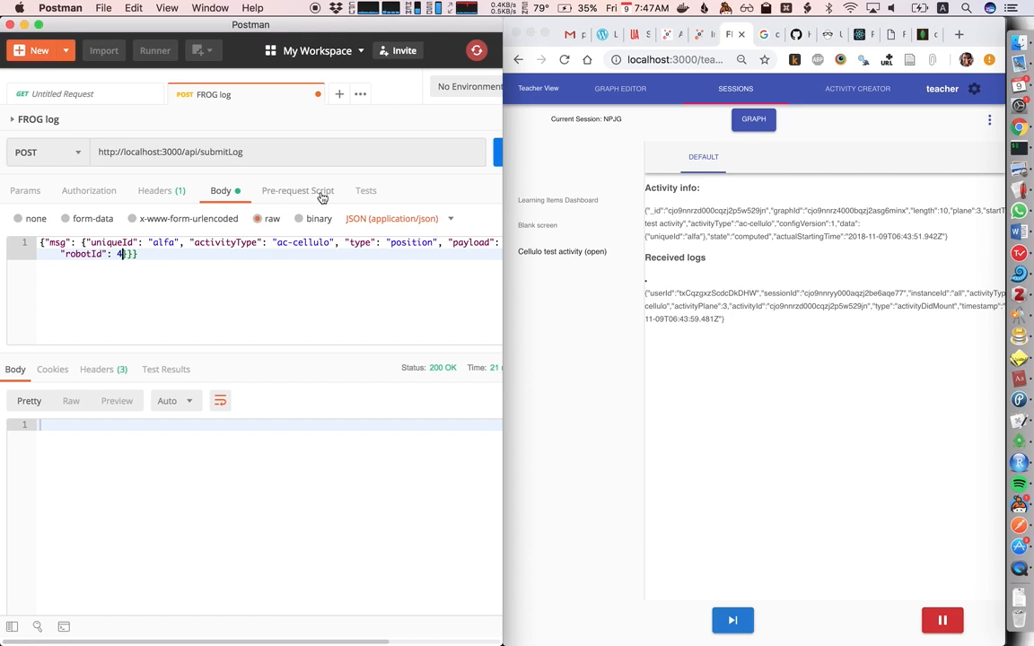
Send the submitLog request so the new position log appears on the FROG dashboard
{"action": "left_click", "coordinate": [453, 150]}
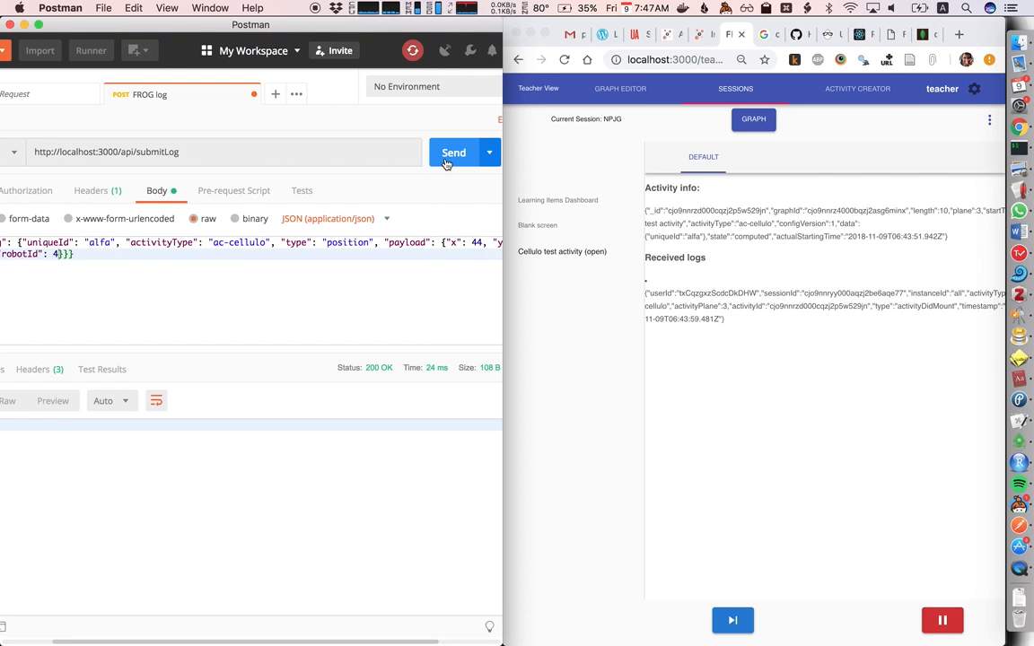
{"action": "left_click", "coordinate": [452, 150]}
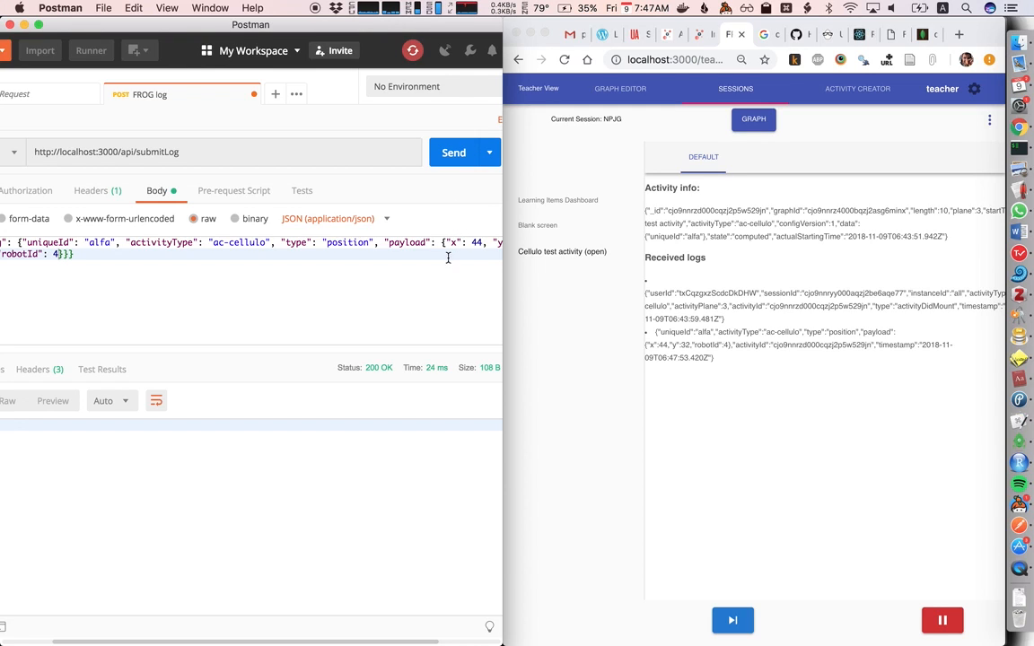
{"action": "mouse_move", "coordinate": [675, 321]}
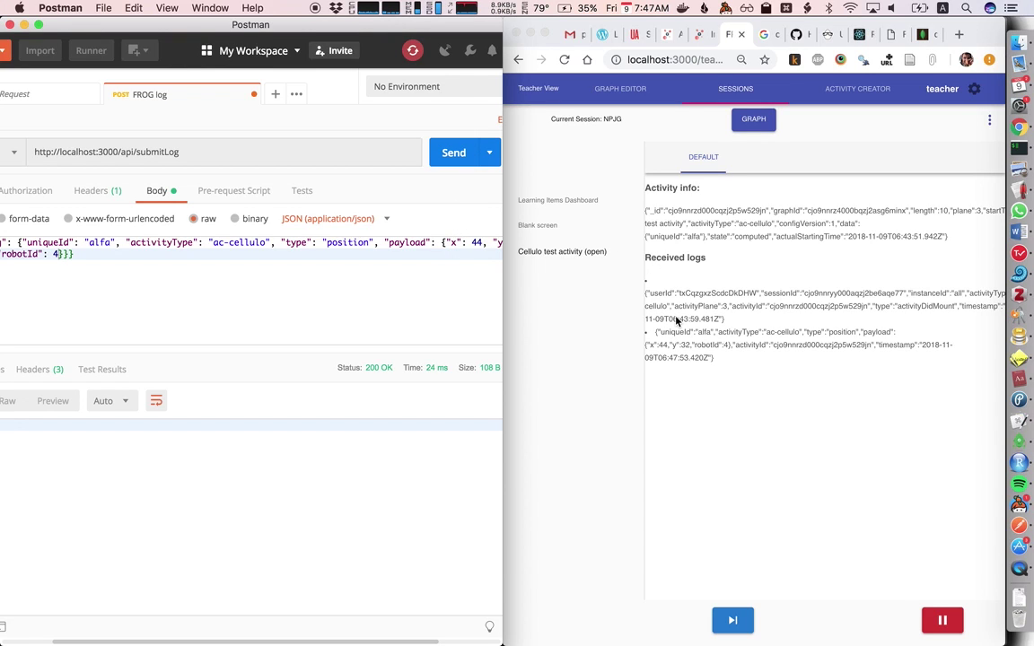
{"action": "mouse_move", "coordinate": [702, 345]}
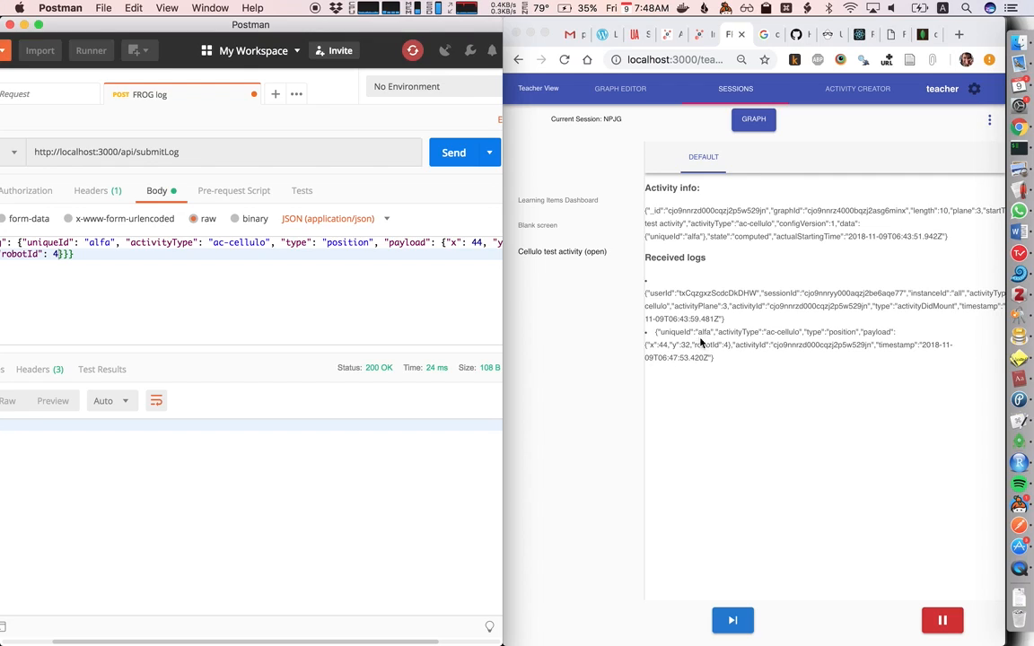
{"action": "mouse_move", "coordinate": [733, 380]}
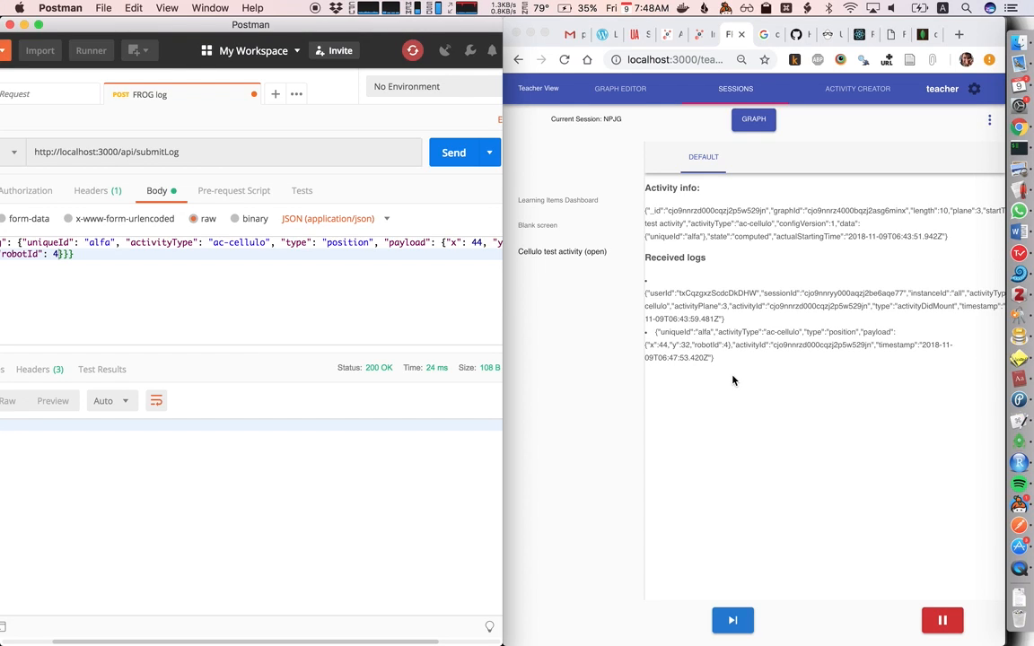
{"action": "mouse_move", "coordinate": [824, 366]}
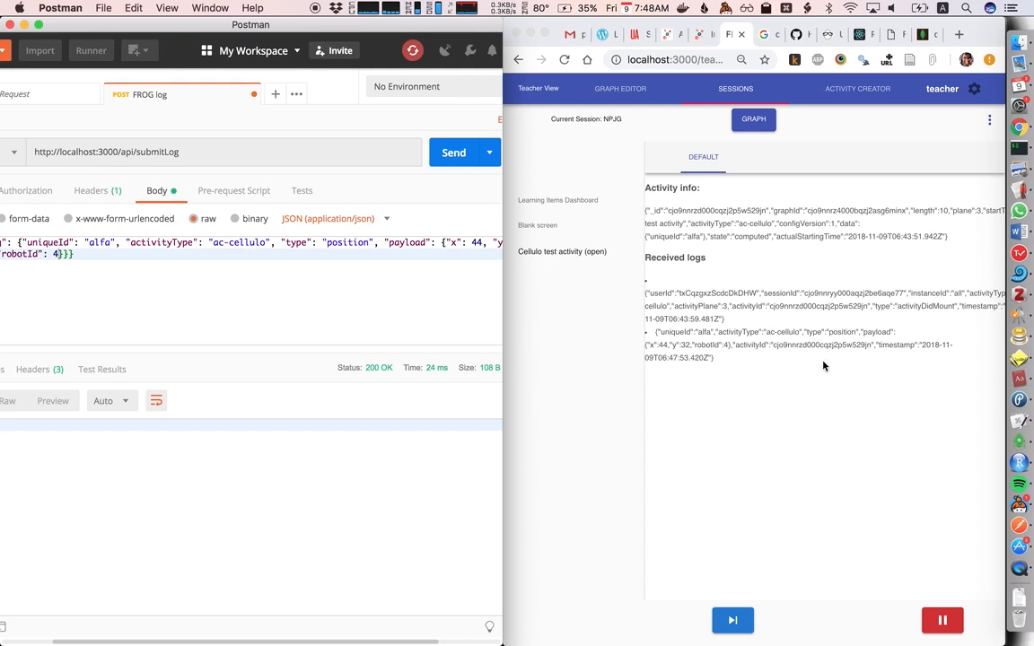
{"action": "mouse_move", "coordinate": [728, 314]}
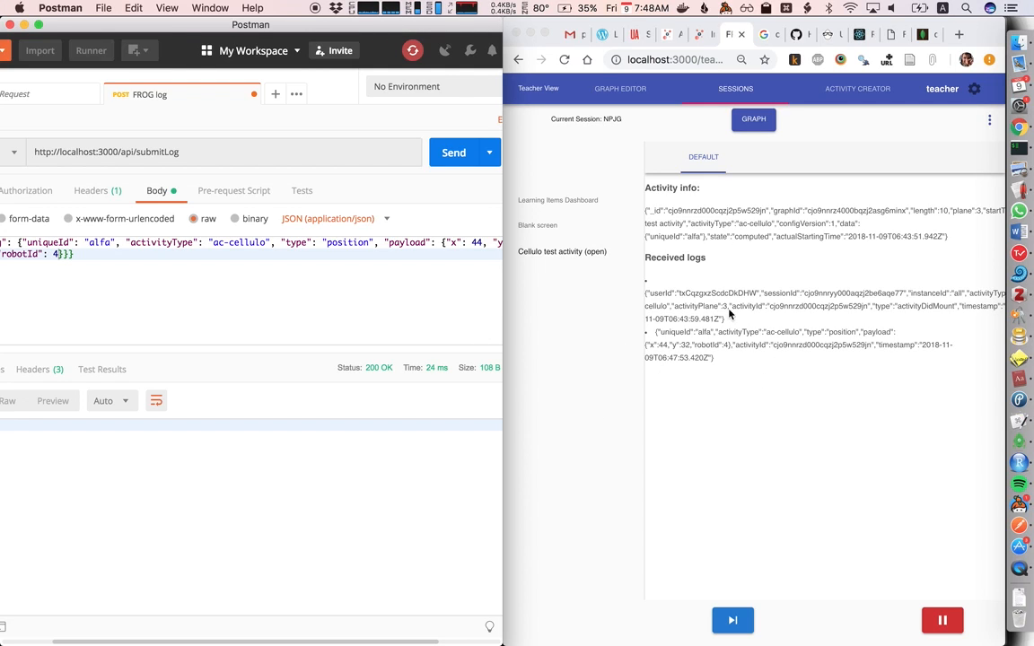
{"action": "mouse_move", "coordinate": [703, 323]}
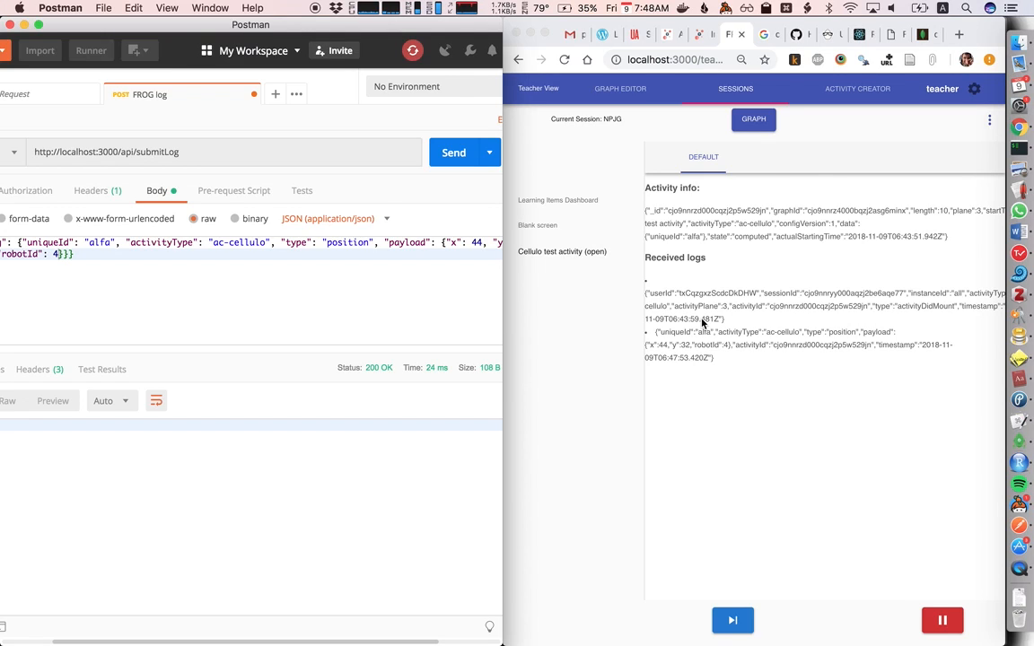
{"action": "mouse_move", "coordinate": [710, 332]}
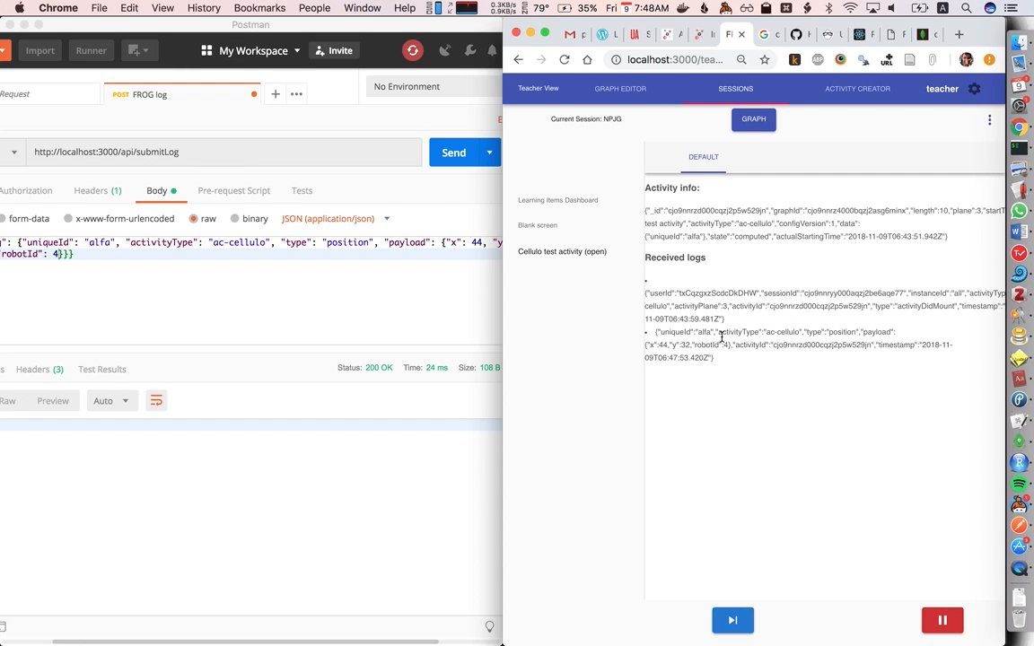
{"action": "mouse_move", "coordinate": [716, 260]}
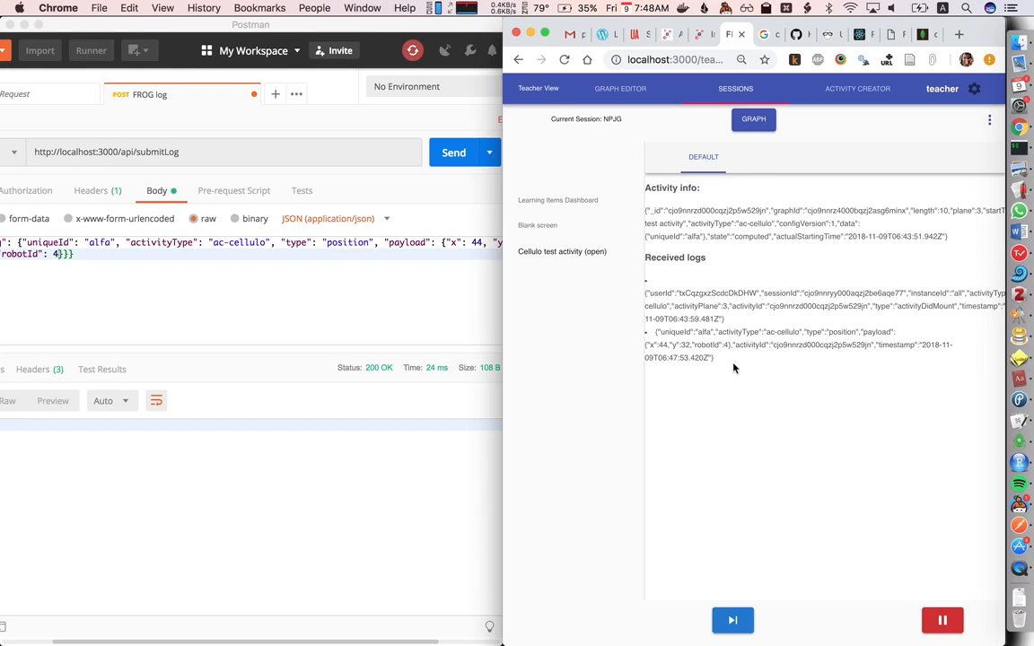
{"action": "mouse_move", "coordinate": [818, 320]}
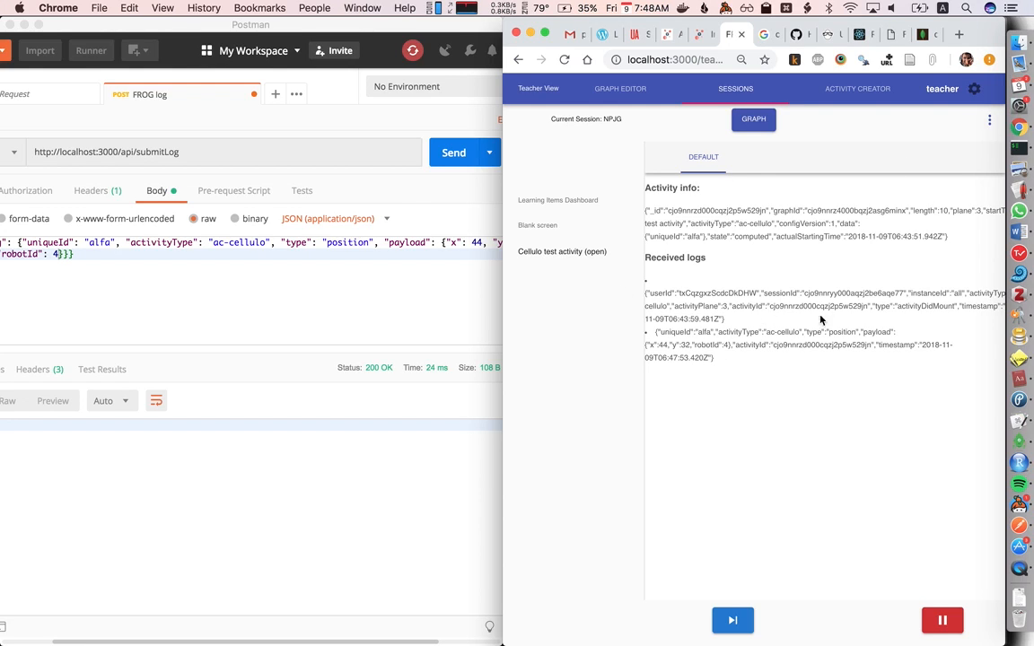
{"action": "mouse_move", "coordinate": [675, 335]}
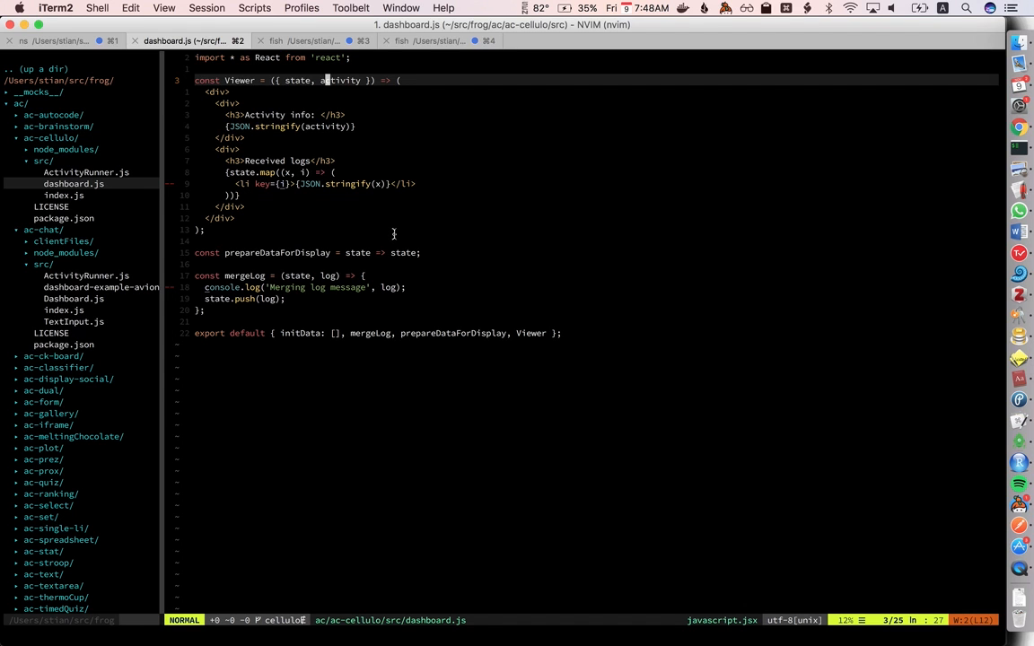
Review the node server output showing the received alfa position log
{"action": "left_click", "coordinate": [68, 40]}
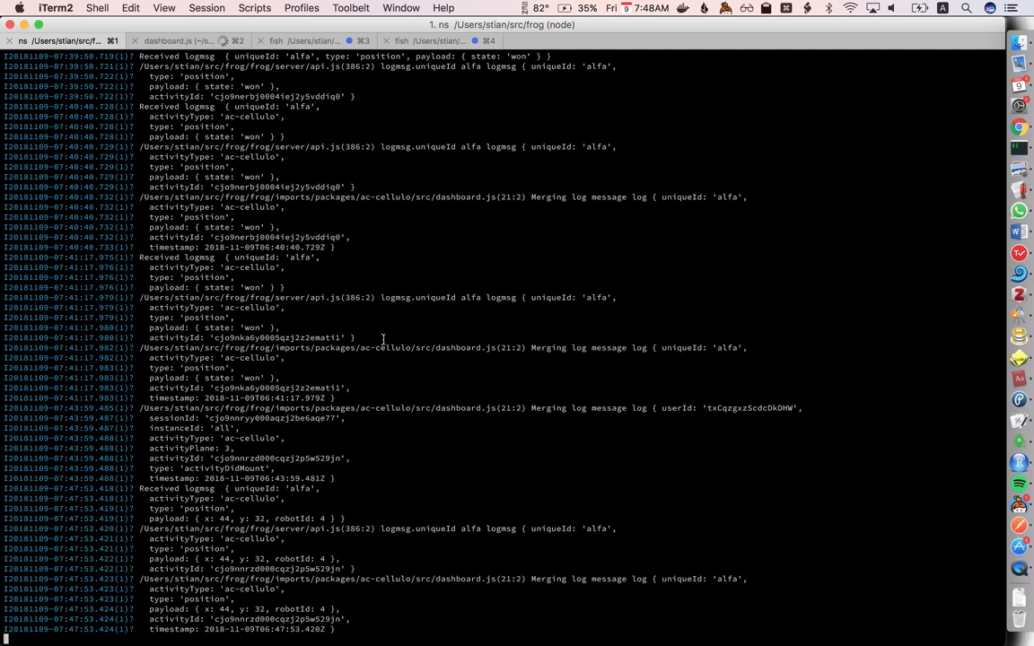
{"action": "scroll", "scroll_direction": "up", "scroll_amount": 3}
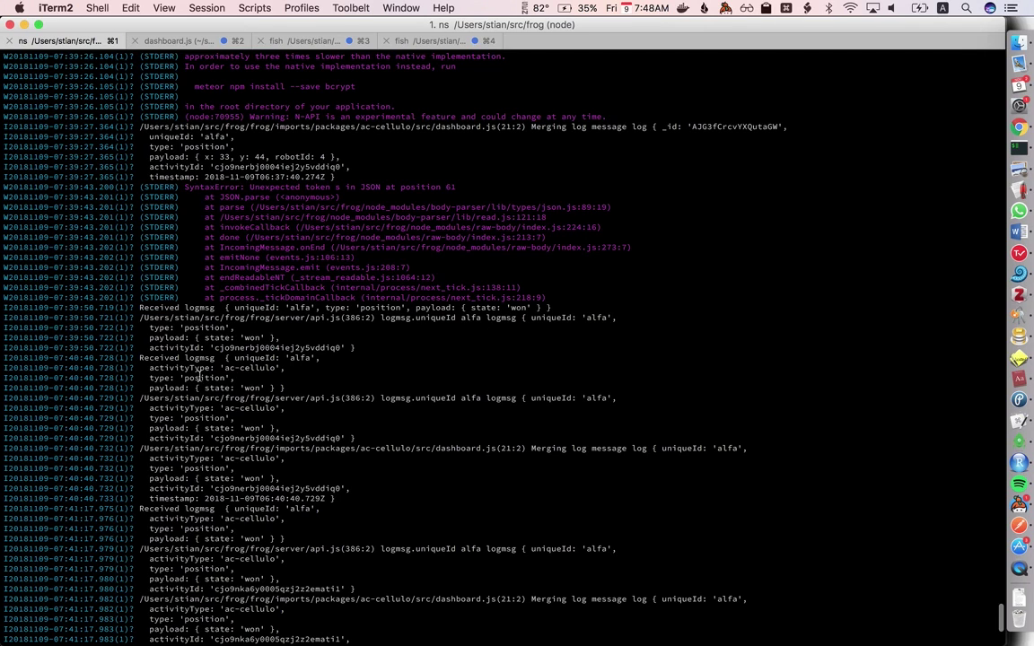
{"action": "scroll", "scroll_direction": "down", "scroll_amount": 3}
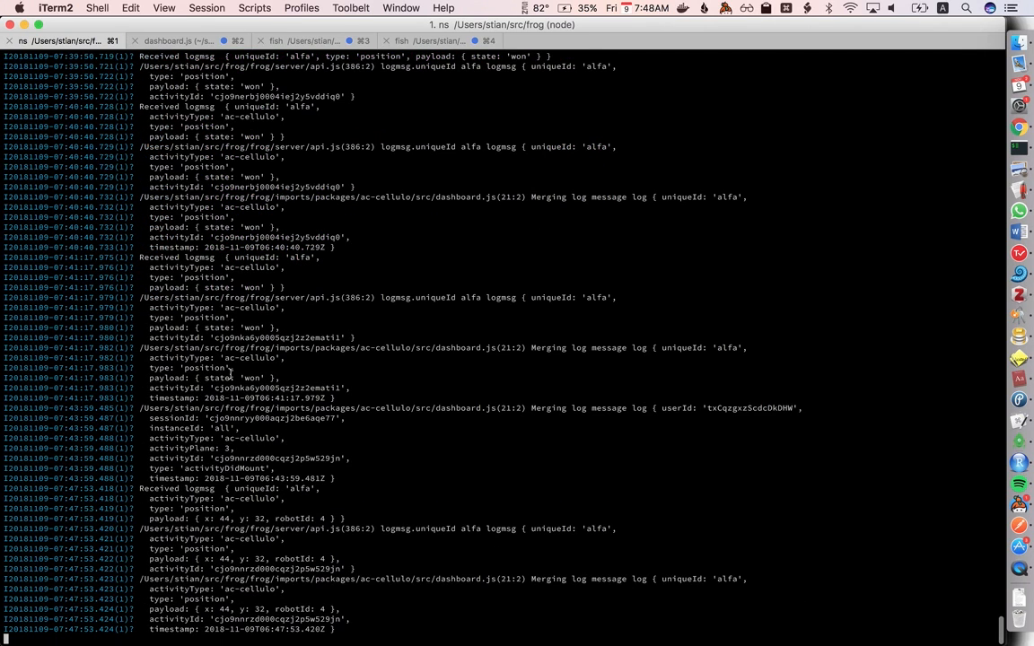
{"action": "mouse_move", "coordinate": [276, 594]}
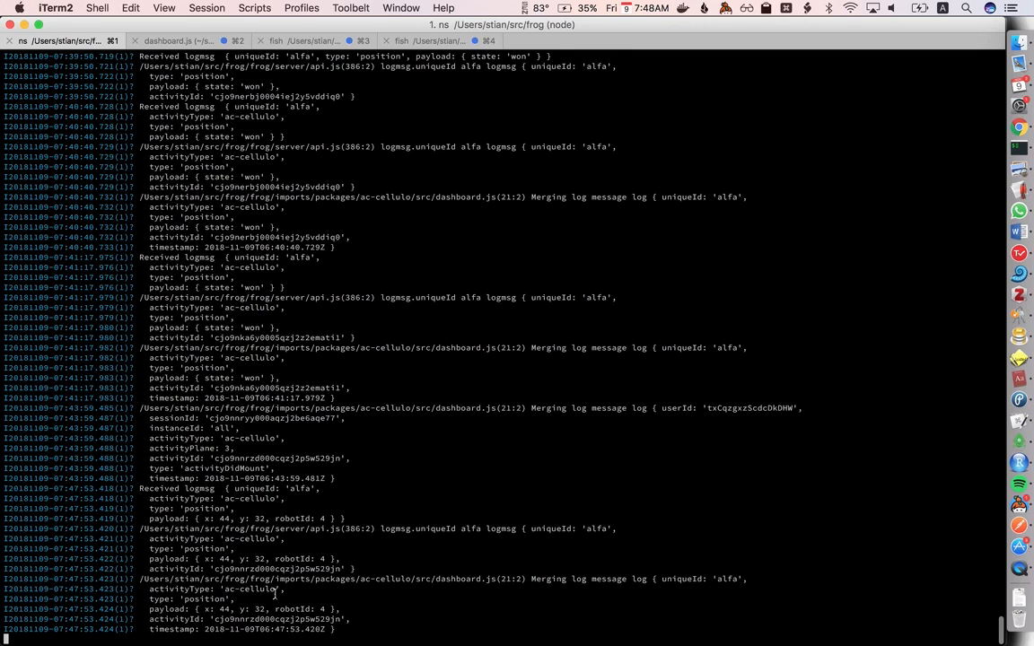